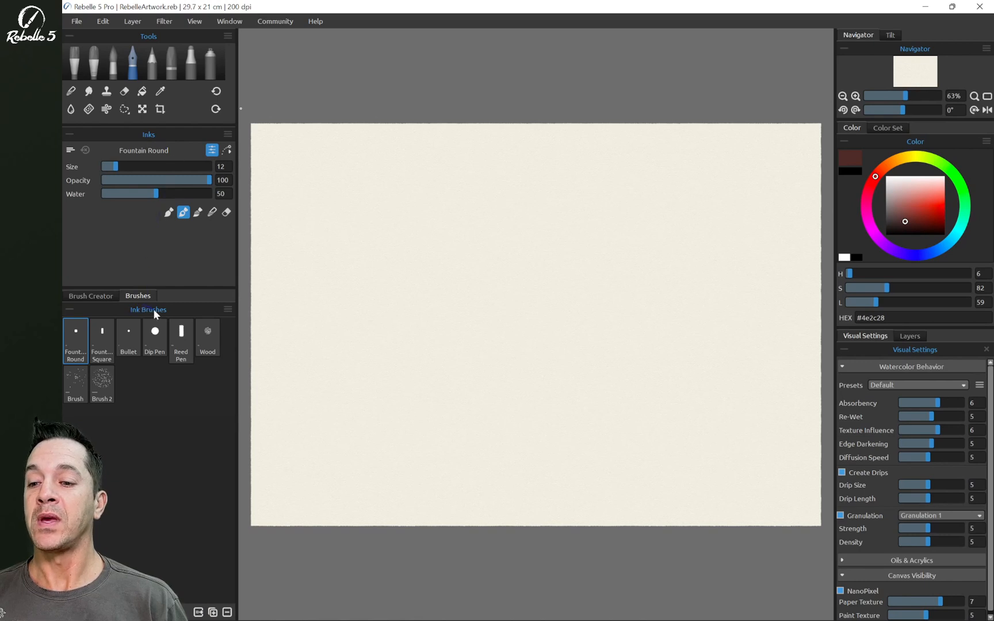
mouse_move(168, 233)
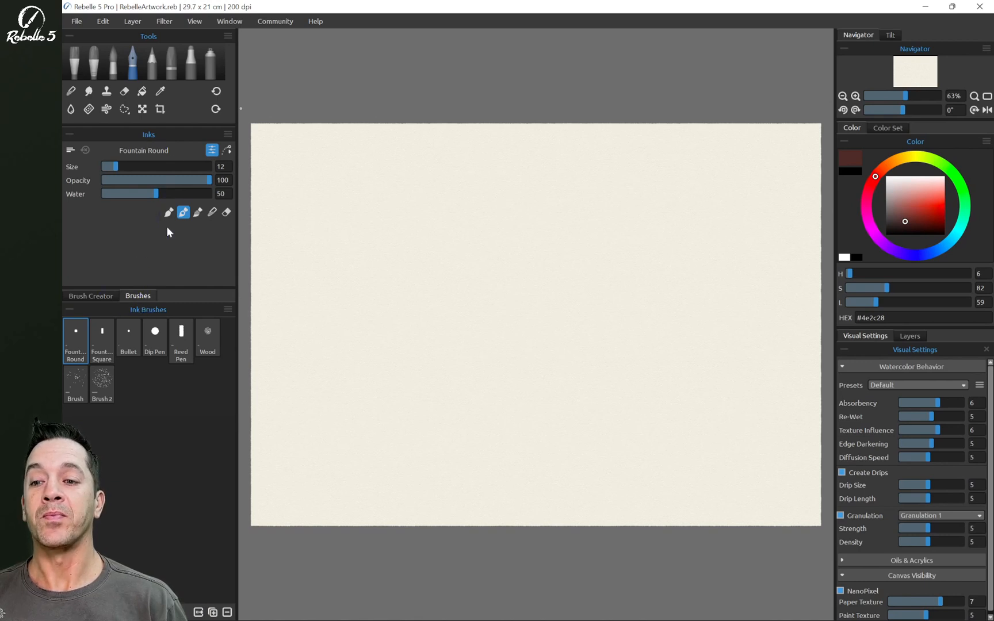
Step: Try the pencil, watercolor and express oil media, then settle on the Pentell pencil
left_click(227, 134)
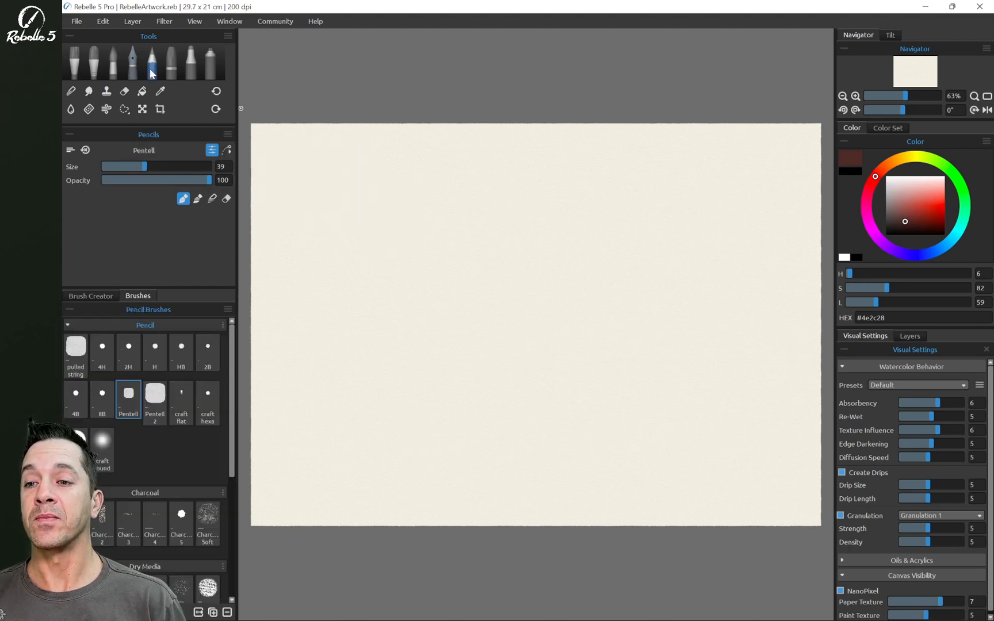
left_click(112, 62)
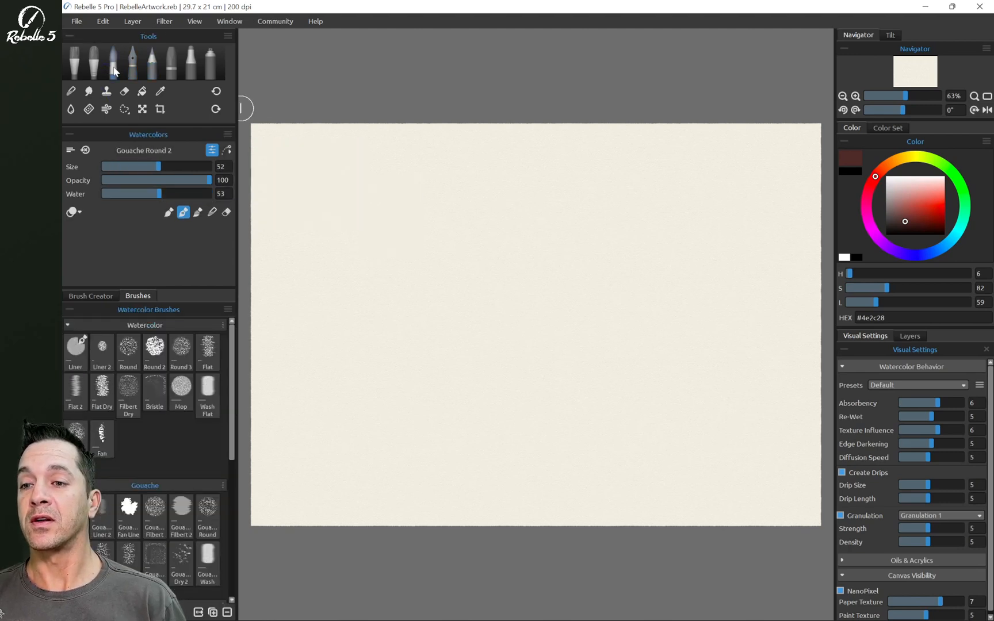
left_click(151, 61)
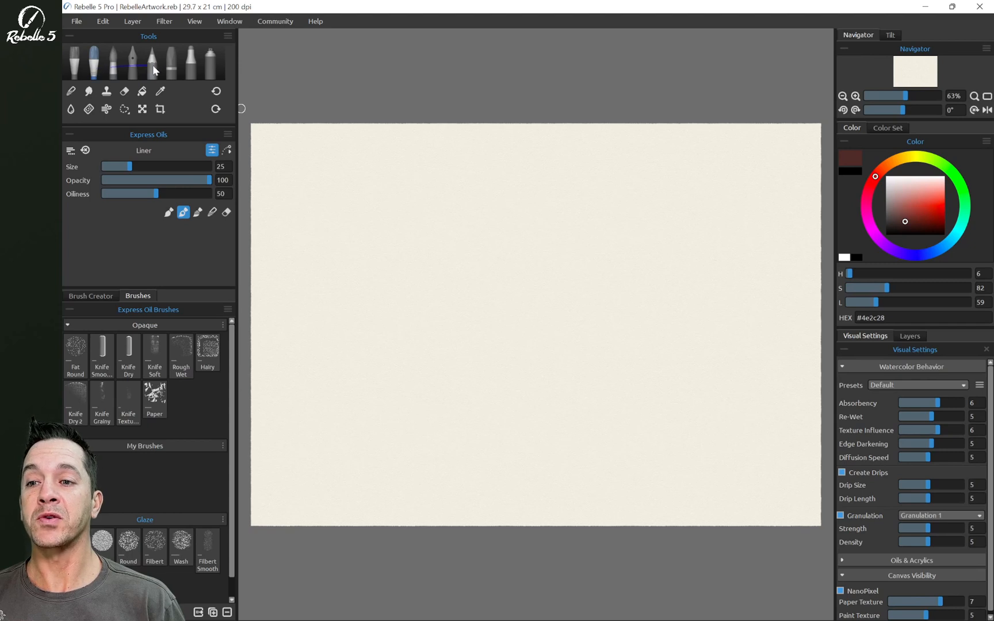
left_click(152, 63)
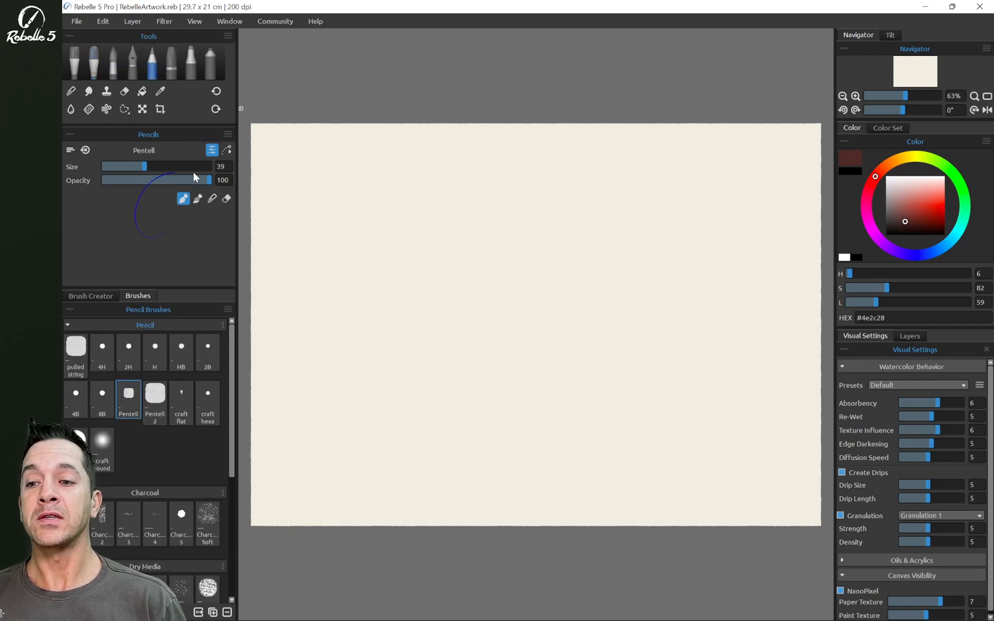
left_click(228, 135)
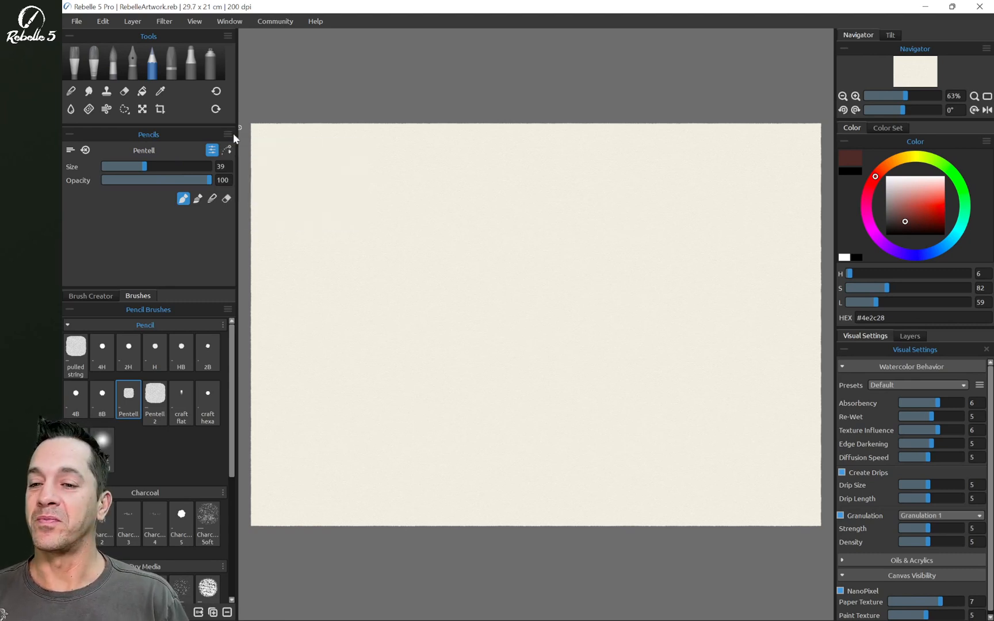
Step: Set the Pentell pencil to size 46 and show a Pressure slider via the panel menu
left_click(228, 135)
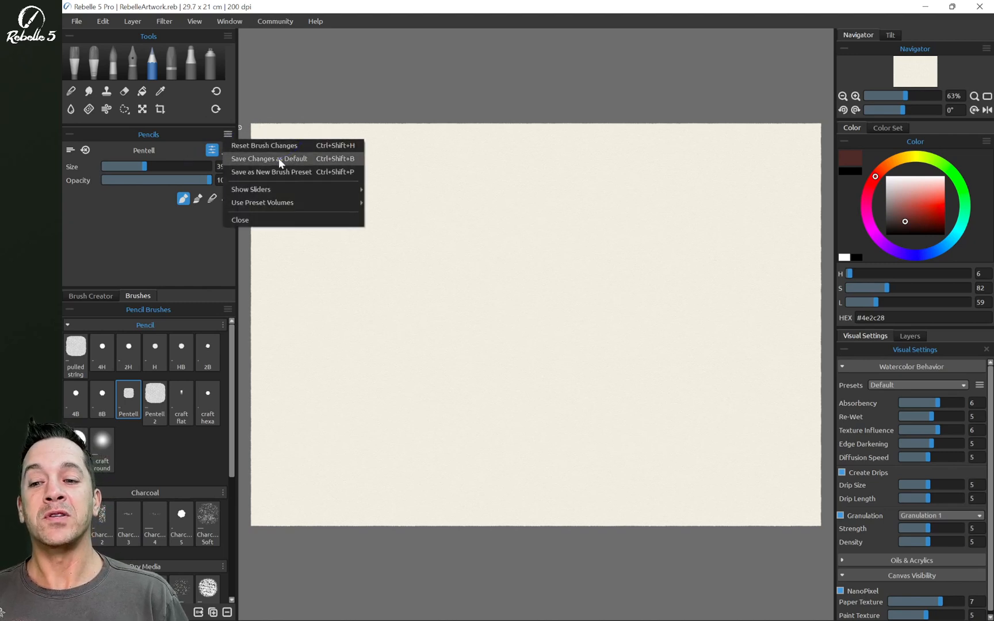
mouse_move(298, 164)
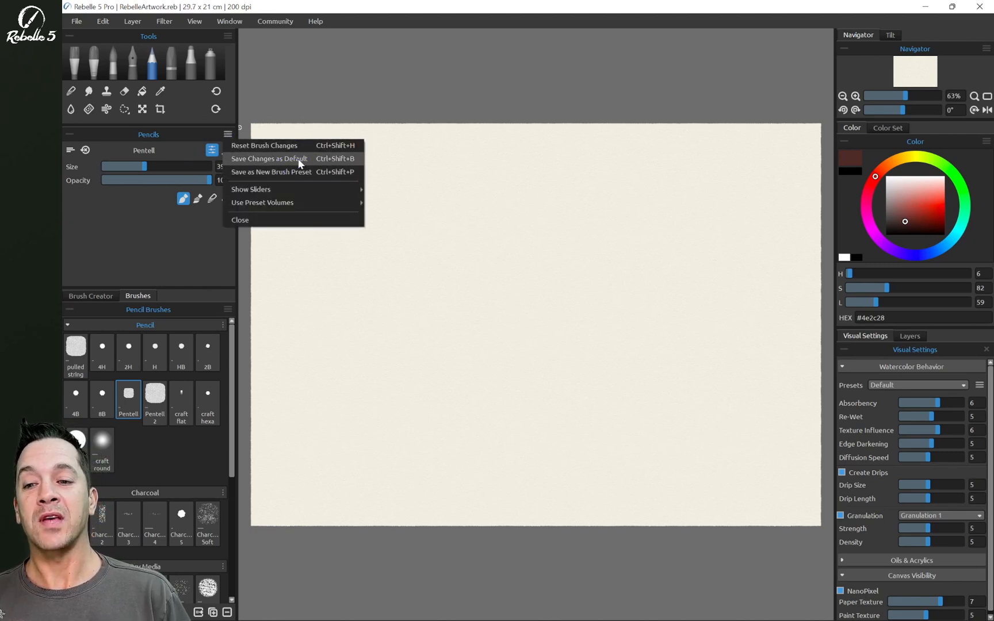
mouse_move(288, 145)
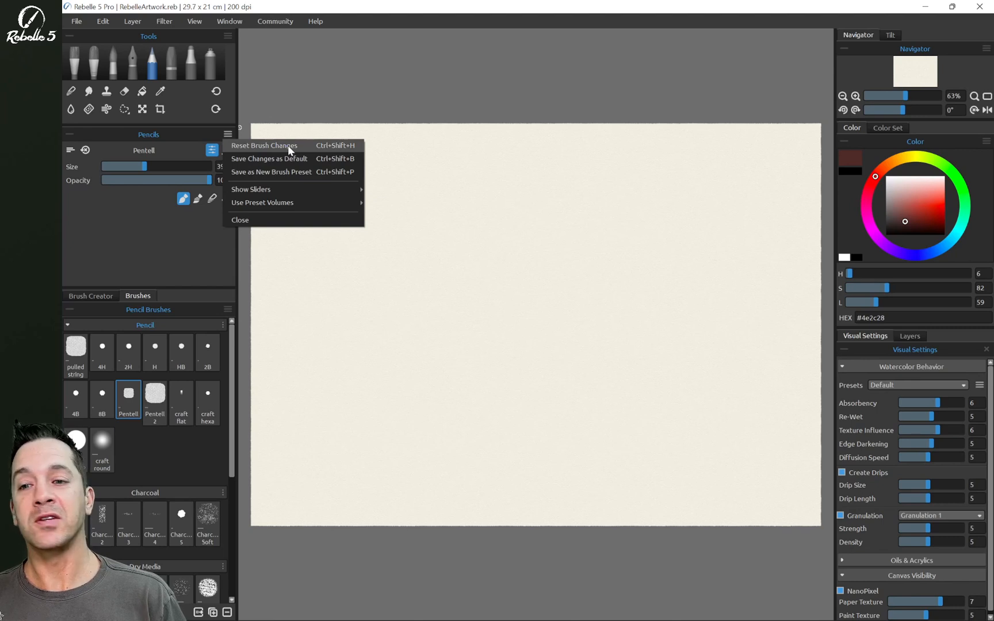
mouse_move(289, 172)
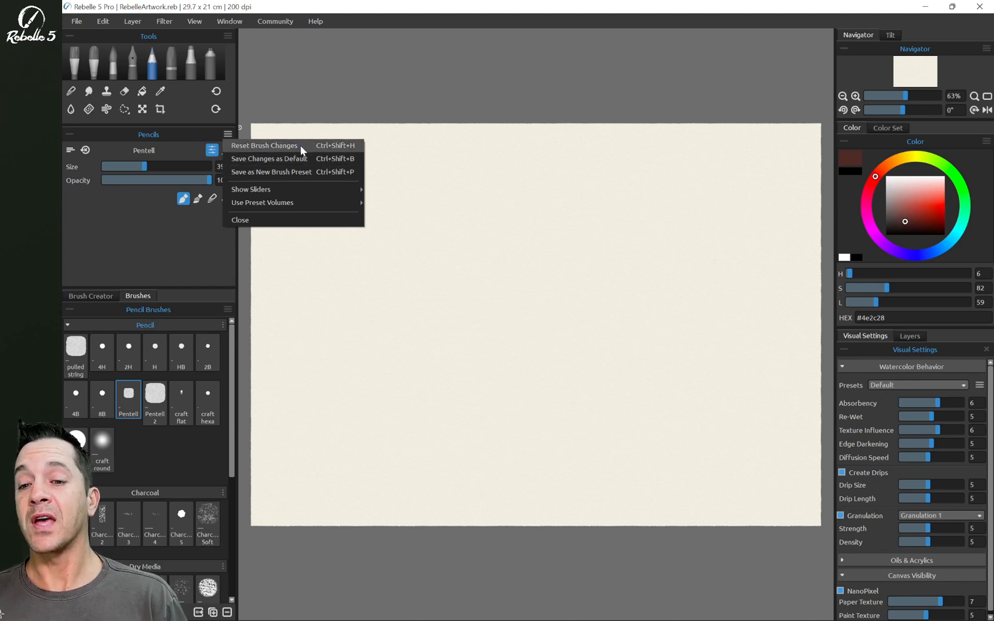
mouse_move(317, 159)
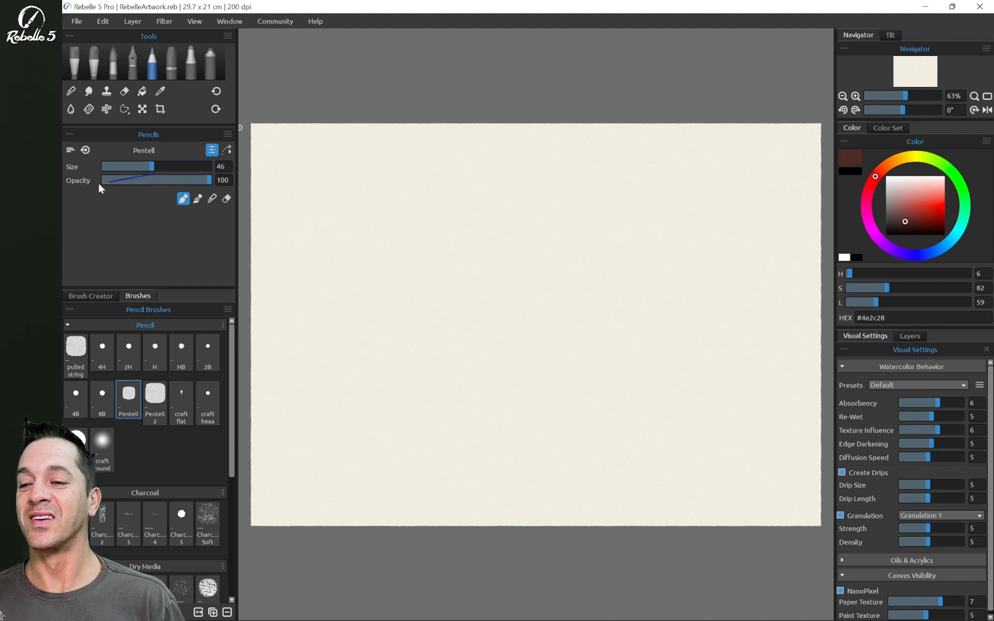
left_click(228, 134)
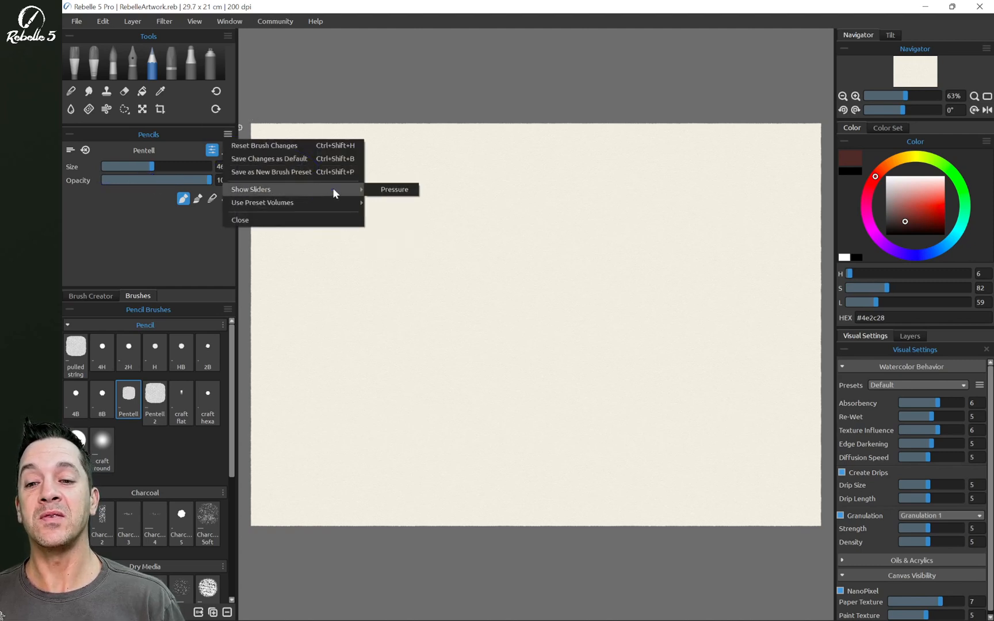
left_click(394, 189)
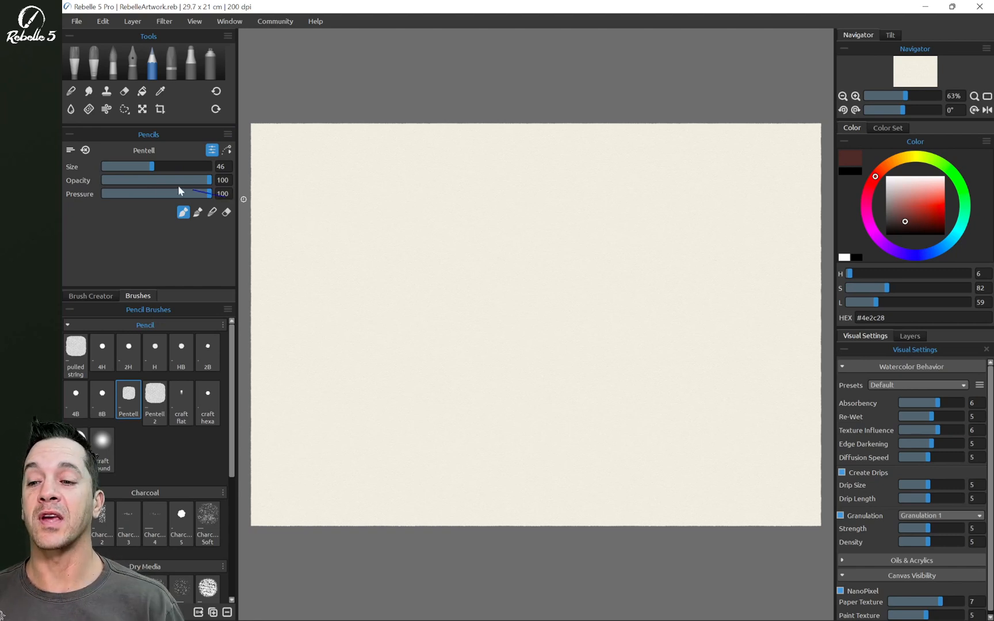
mouse_move(169, 195)
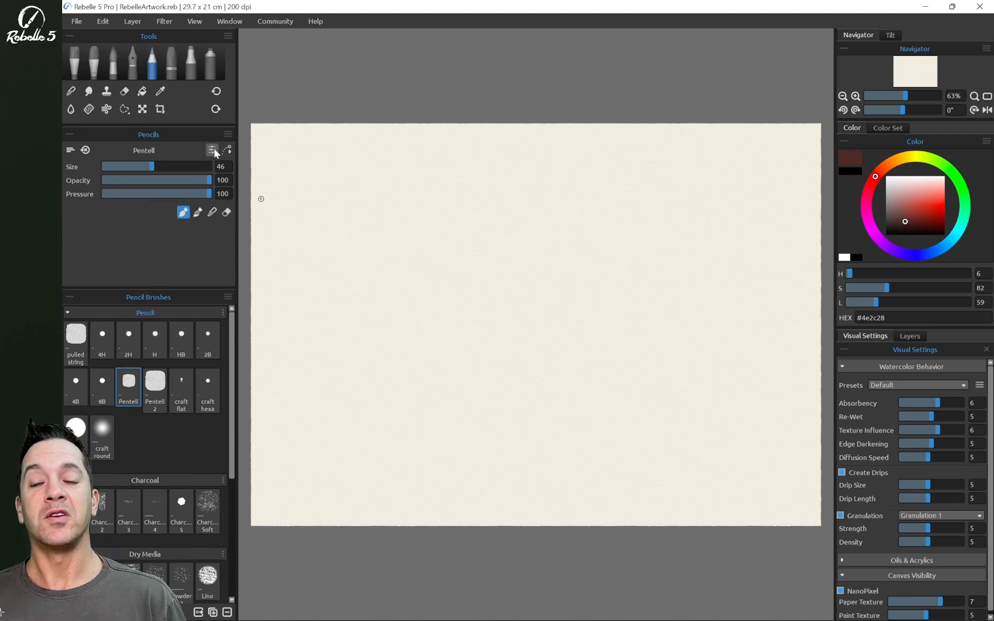
Step: Show the Line Smoothing settings for the Pentell pencil
left_click(212, 150)
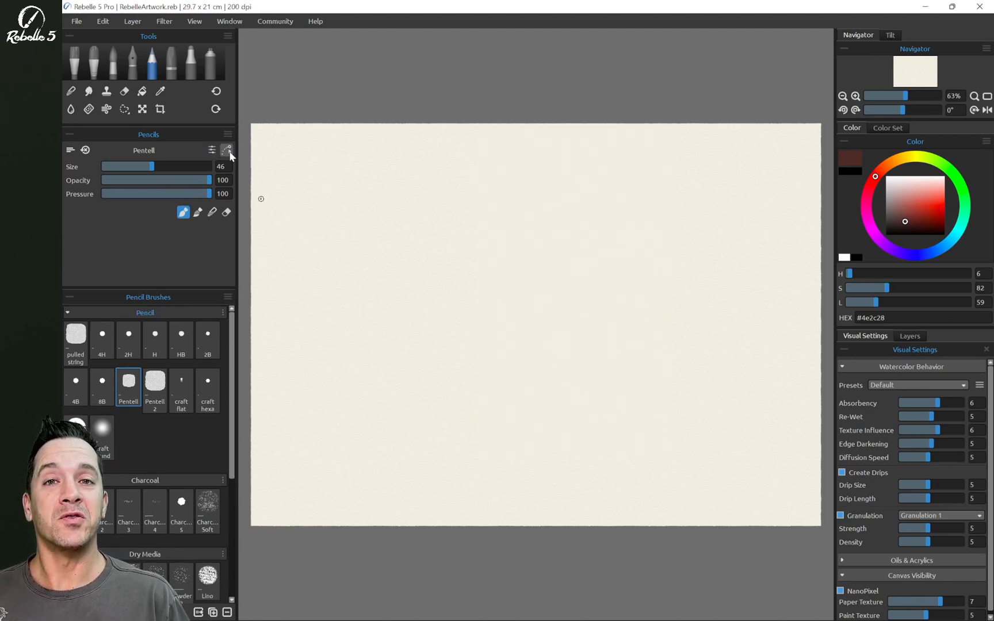
left_click(226, 150)
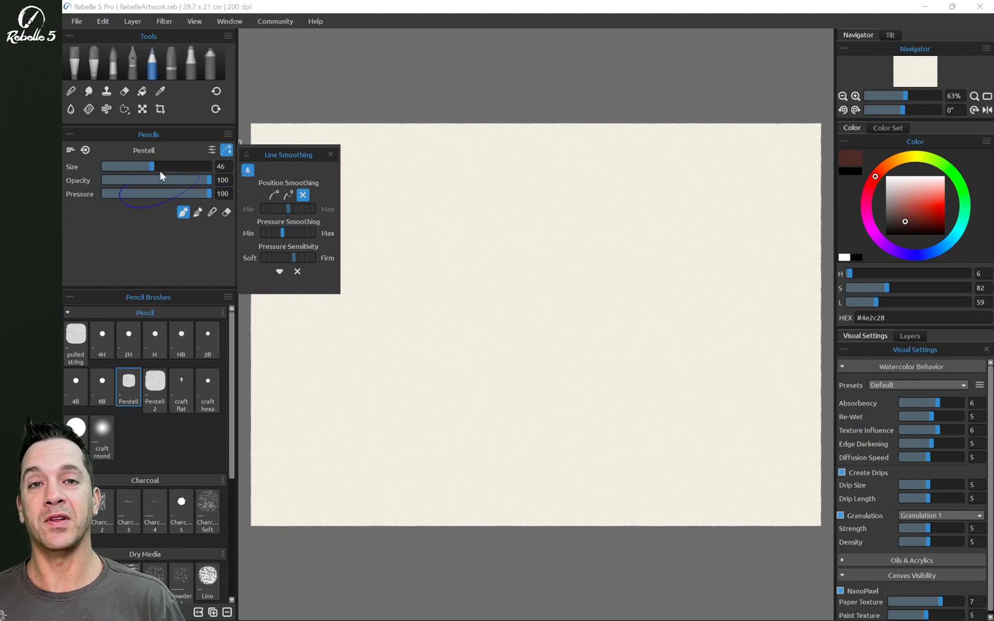
Step: Enable position smoothing, sketch brown pencil test strokes, then choose the Pentell 2 pencil
left_click(286, 194)
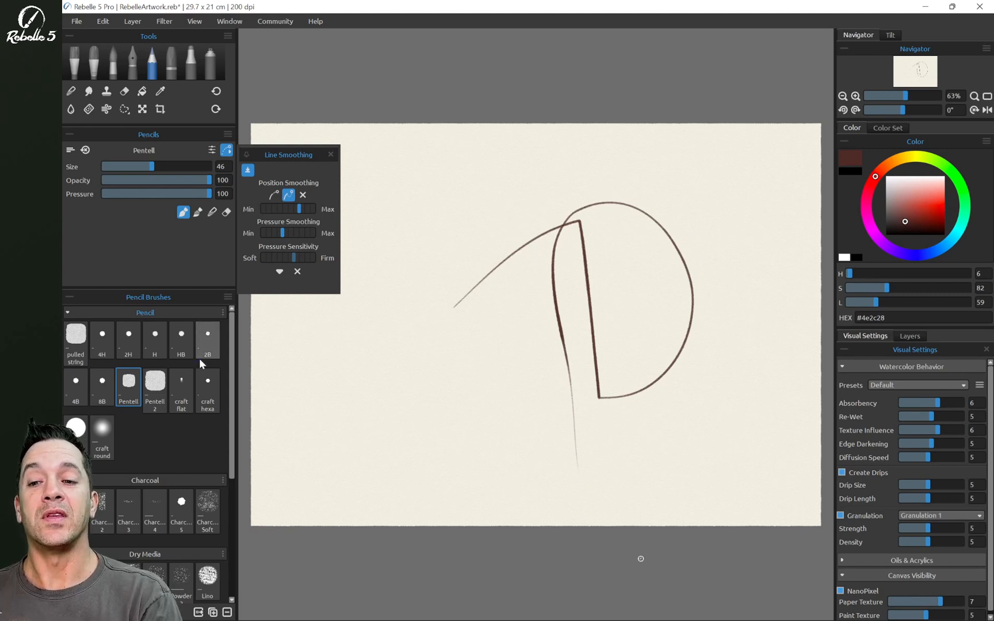
left_click(154, 387)
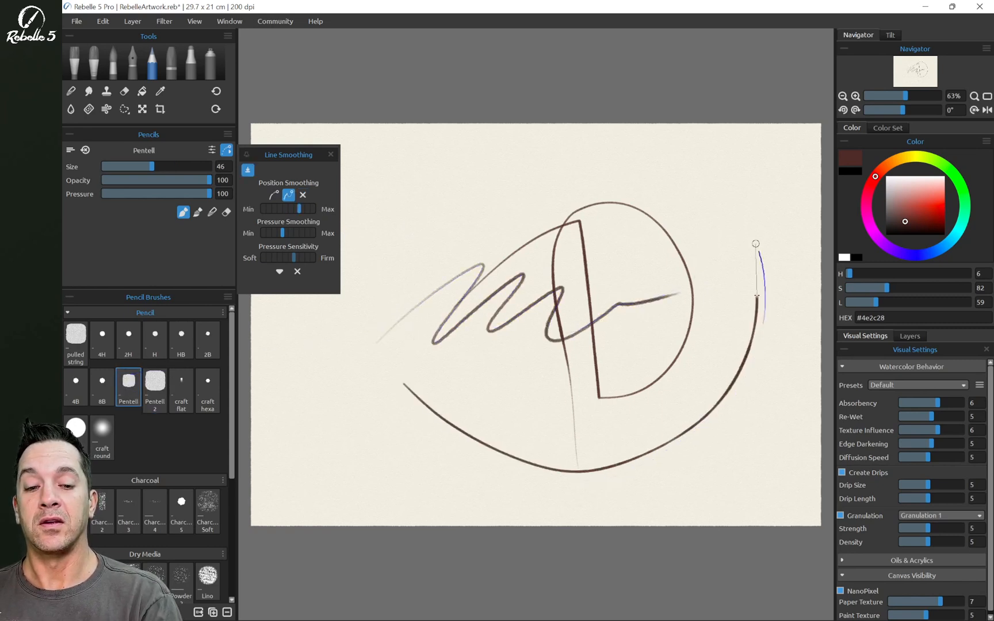
left_click(155, 386)
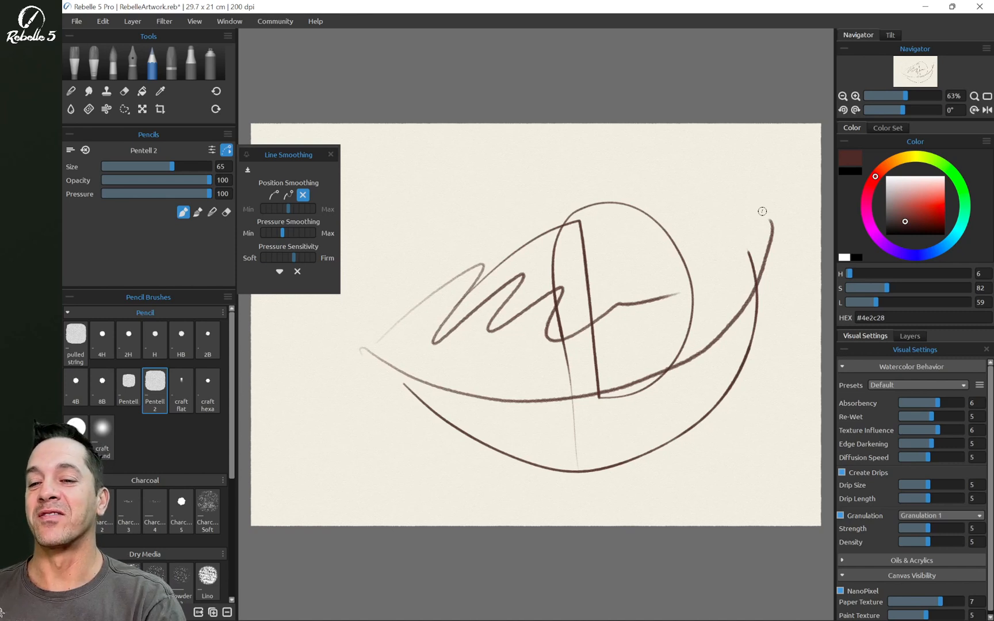
mouse_move(246, 156)
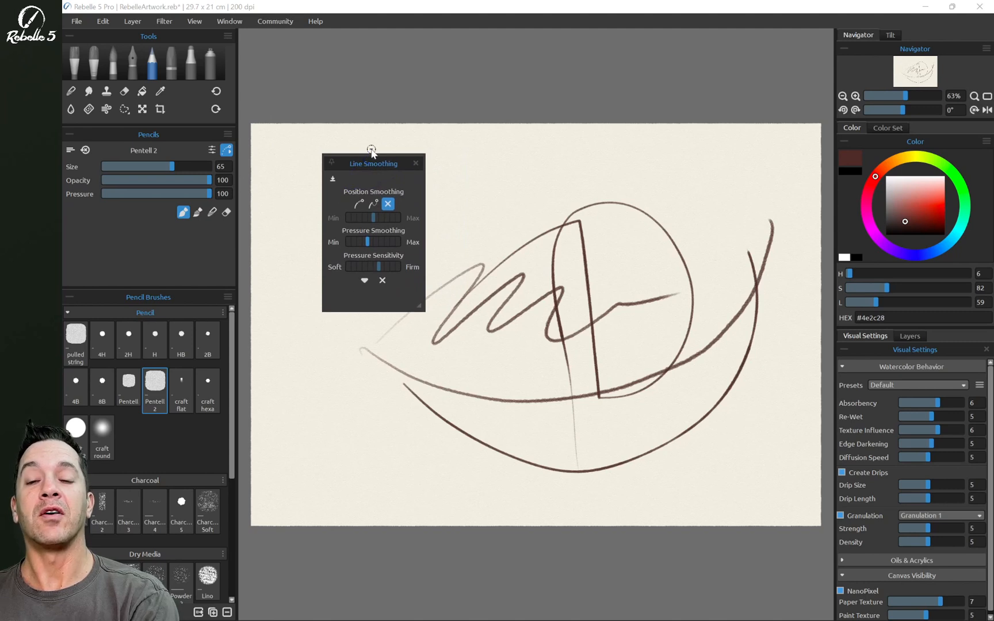
mouse_move(197, 148)
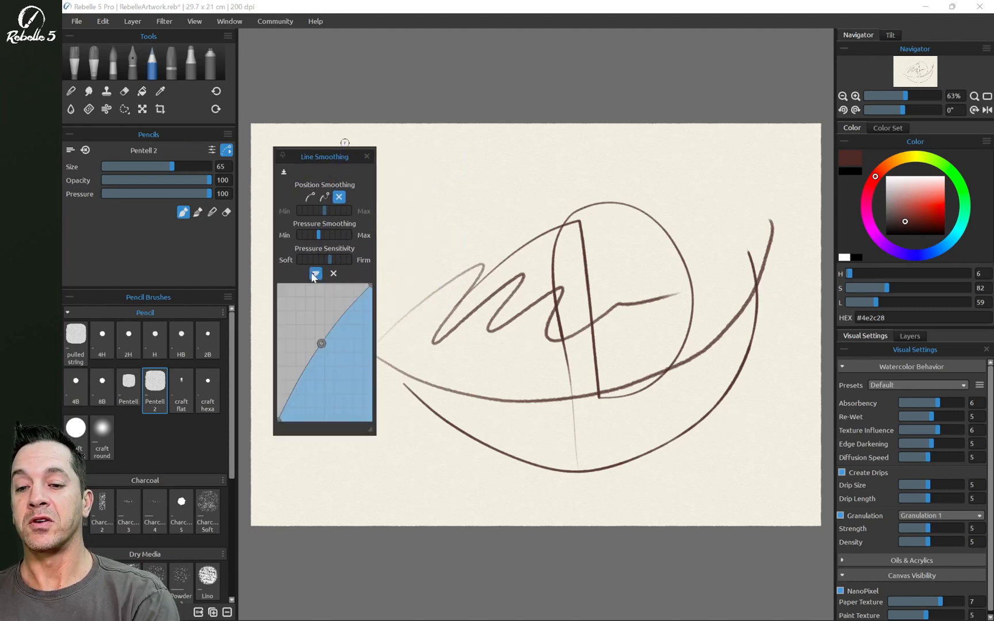
Step: Expand and reshape the pressure sensitivity curve, then close Line Smoothing
left_click(315, 274)
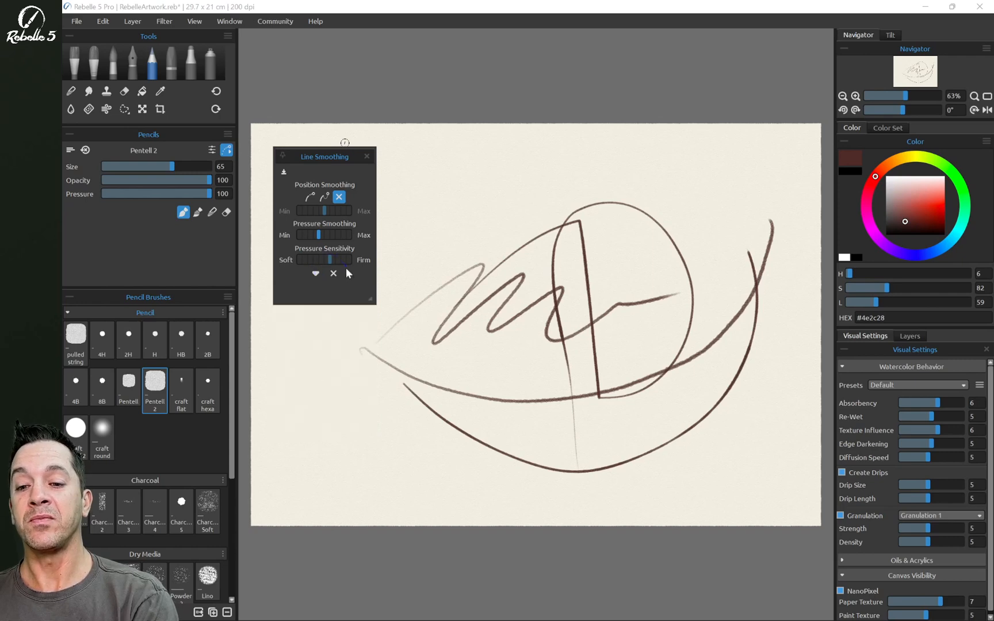
left_click(315, 274)
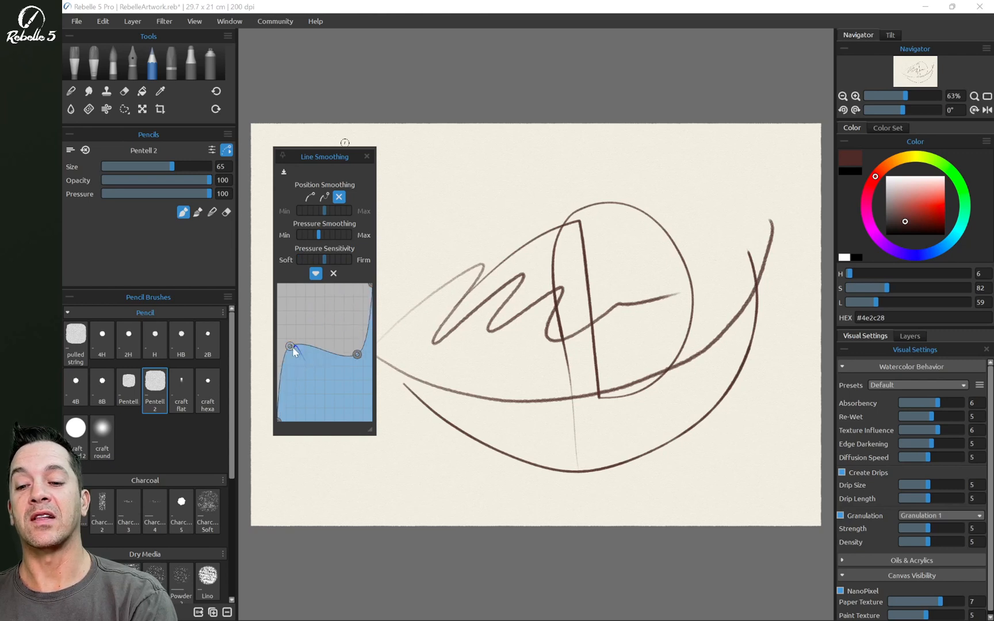
left_click(335, 273)
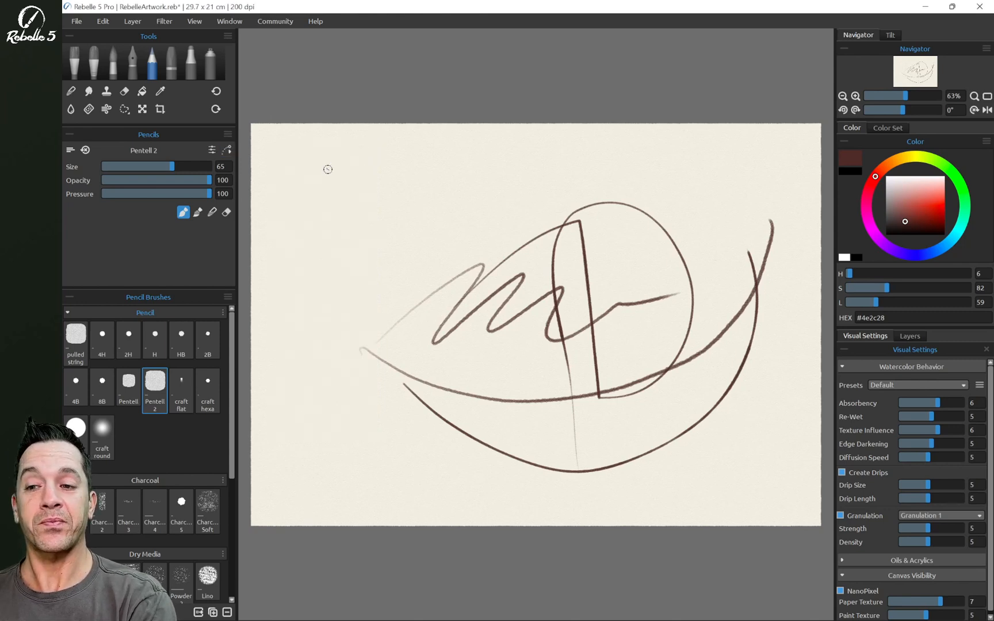
Step: Select the HB pencil and remove the Pressure slider from its settings
left_click(86, 150)
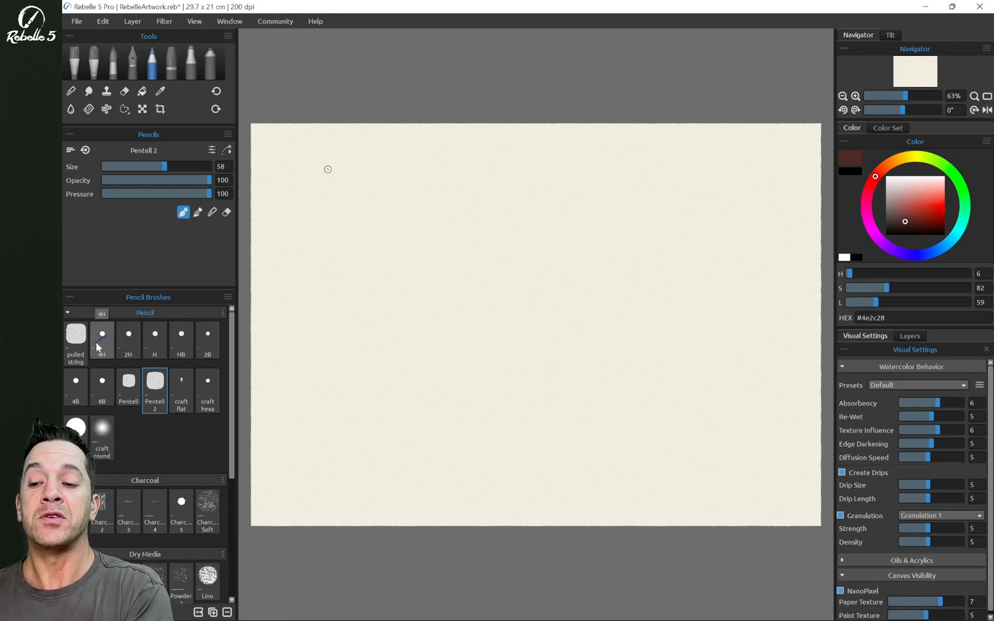
left_click(207, 340)
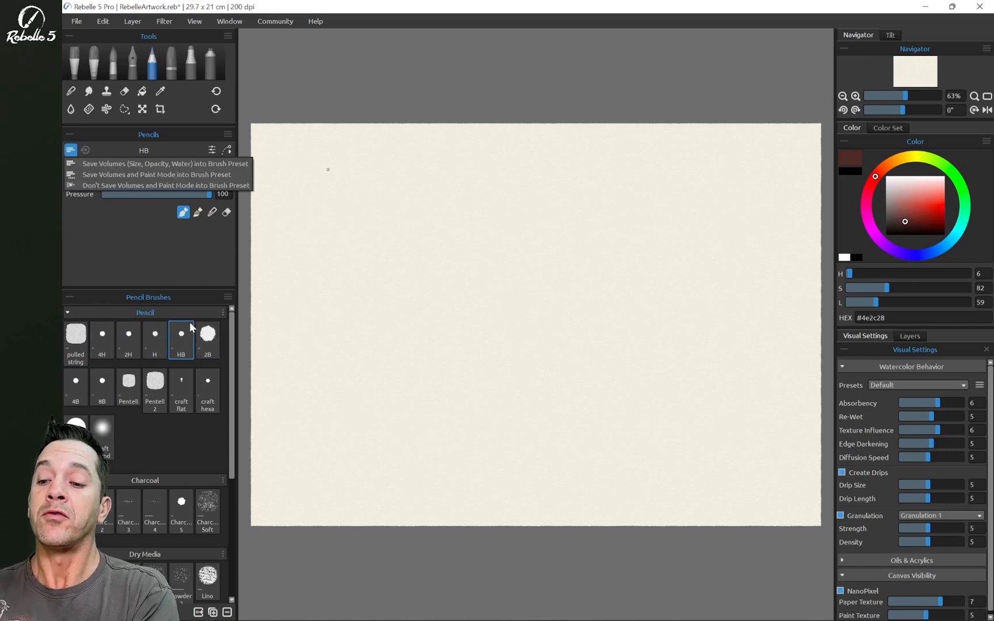
mouse_move(133, 328)
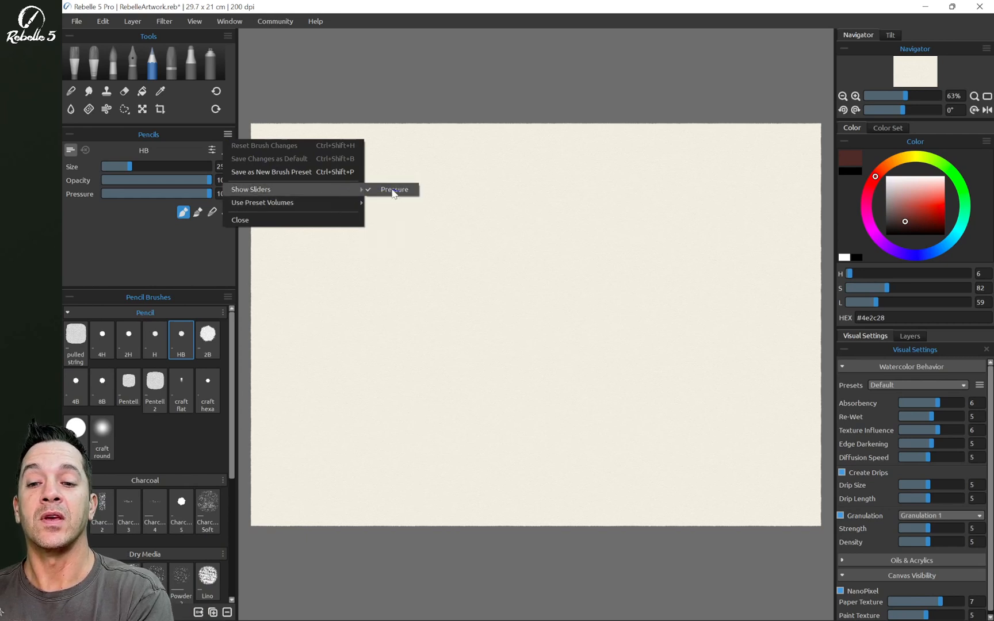
left_click(393, 189)
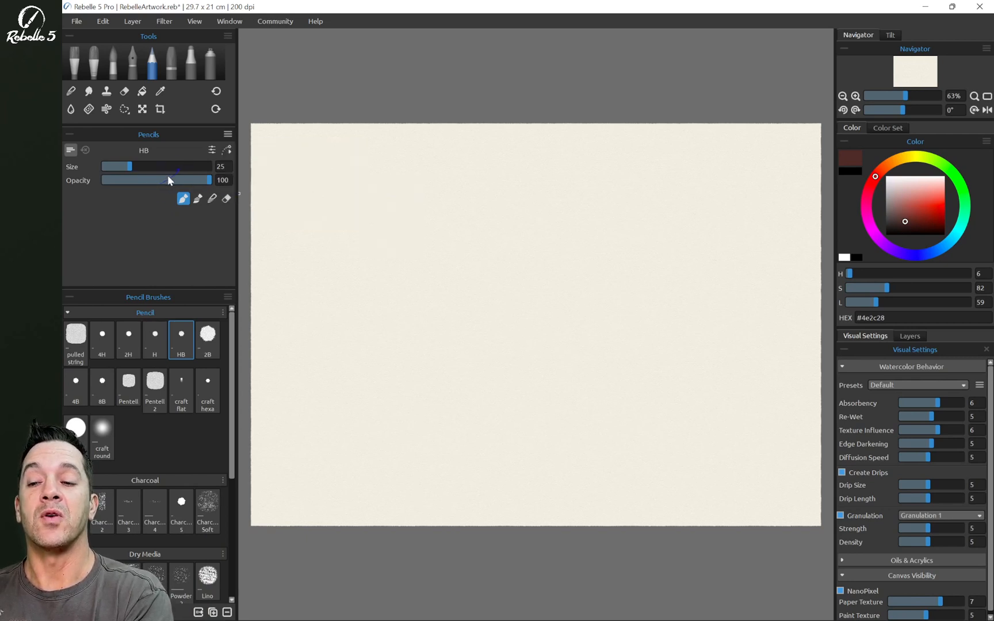
mouse_move(186, 170)
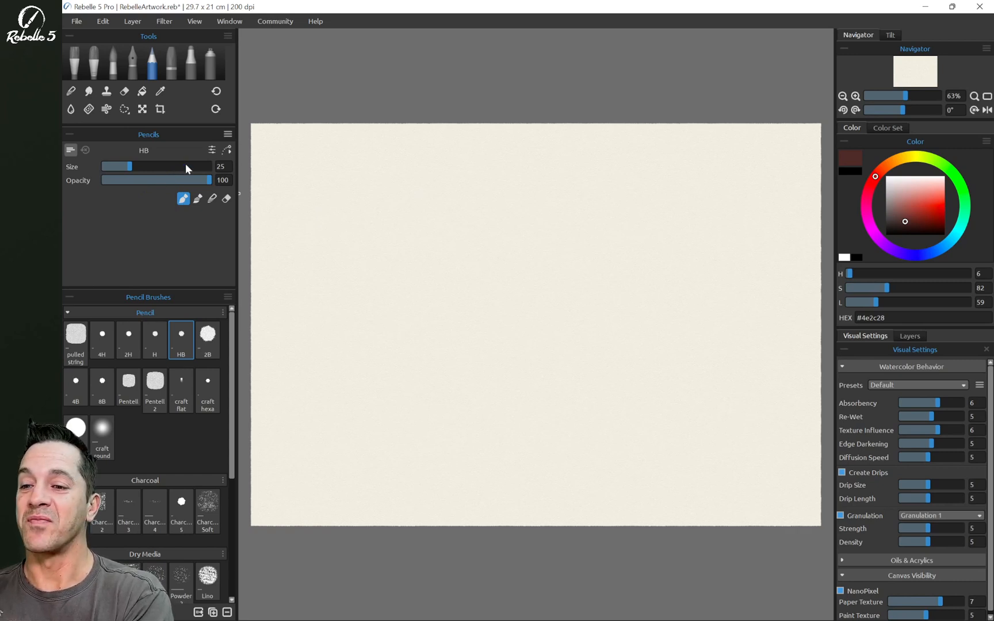
Step: Set the HB and 4H pencils to Don't Save Volumes into Brush Preset
left_click(70, 151)
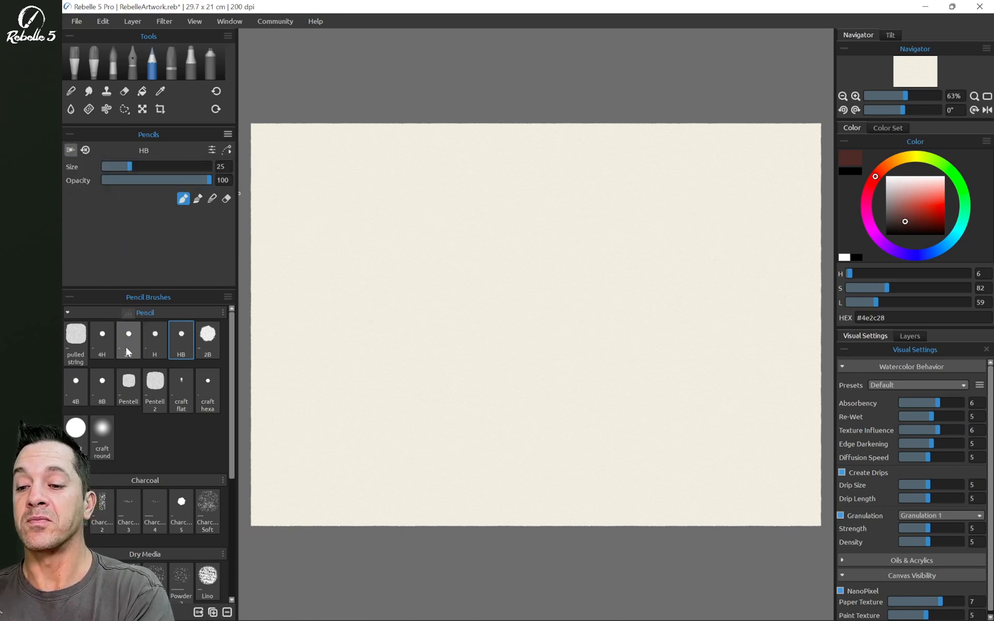
left_click(154, 341)
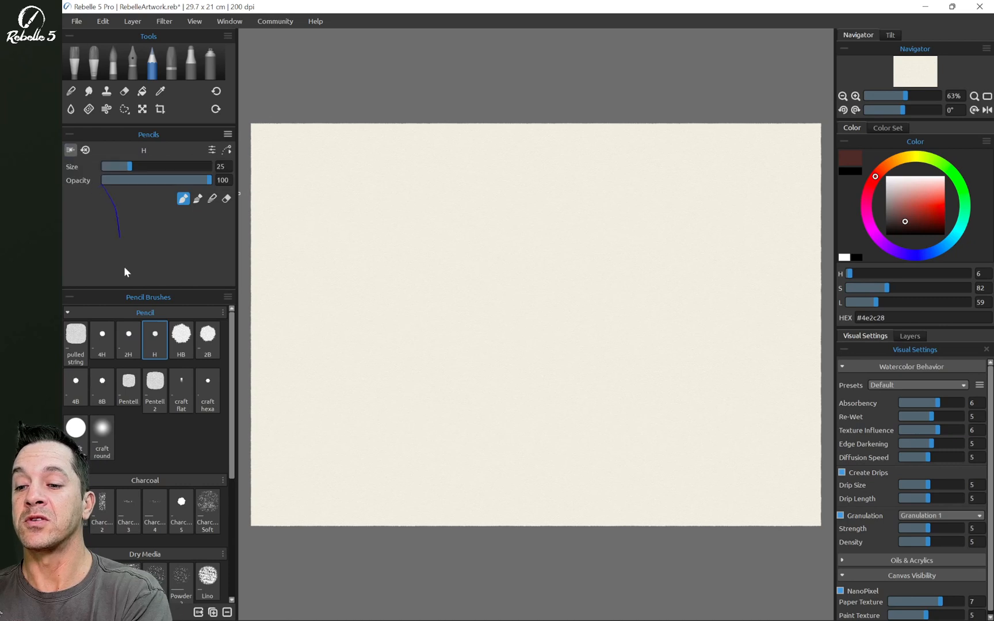
left_click(128, 336)
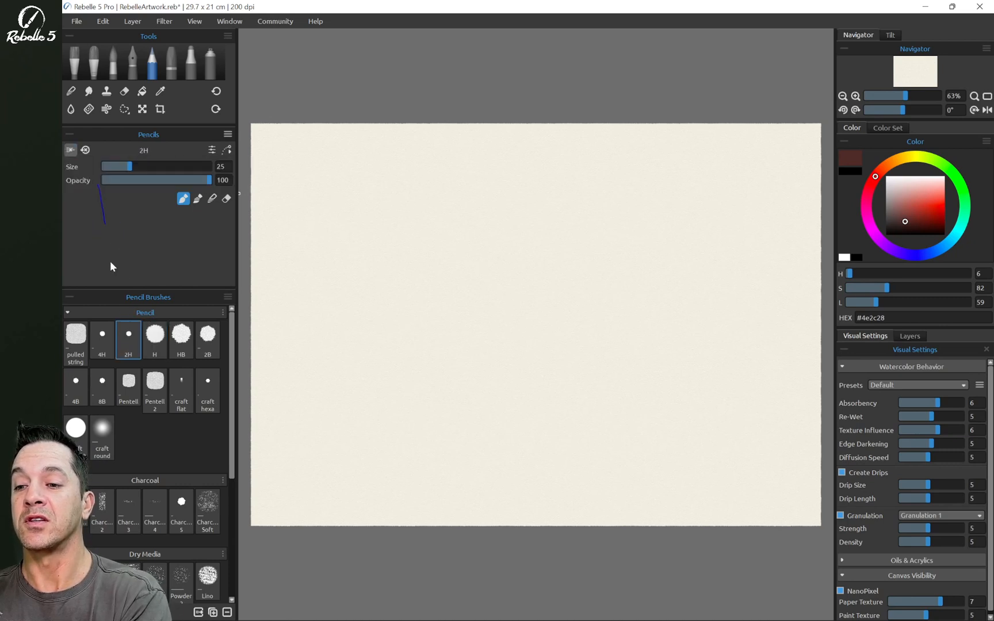
left_click(70, 149)
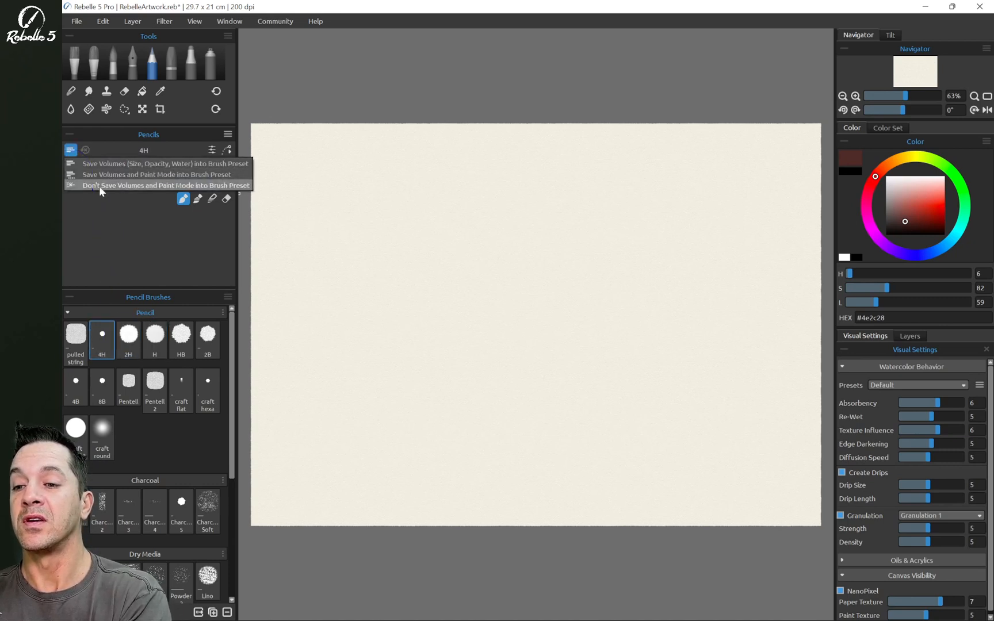
left_click(166, 185)
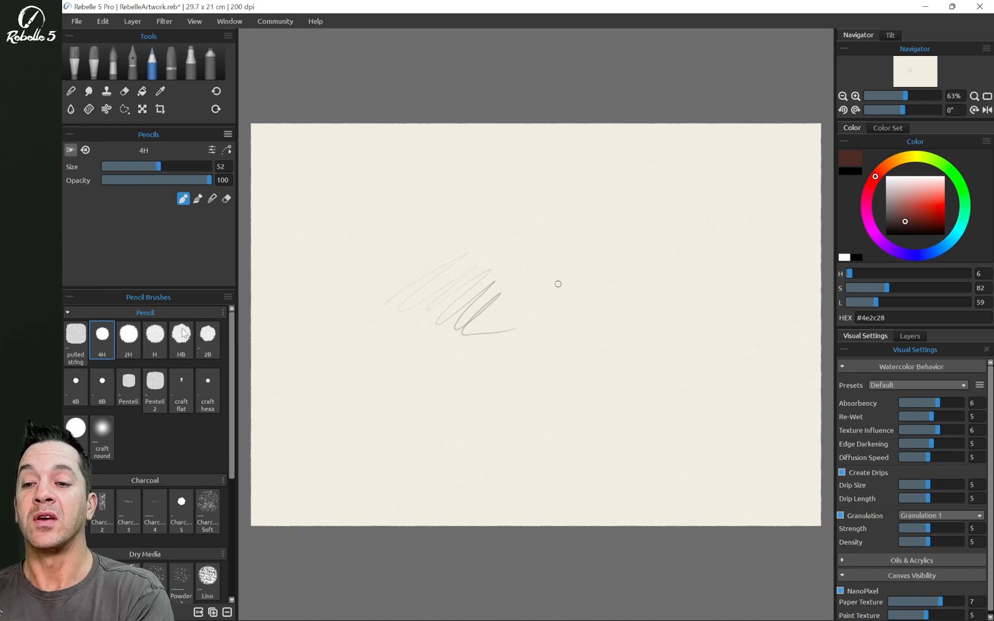
Step: Scribble test strokes with the 4H, 2H, H, HB and 2B pencils in turn, ending on 2B
left_click(127, 334)
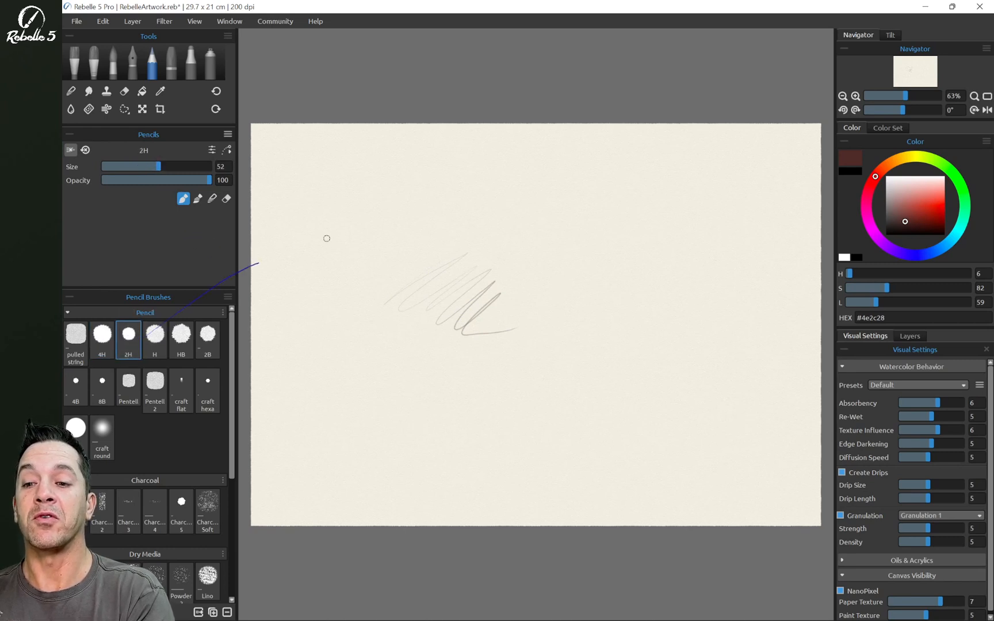
left_click(154, 335)
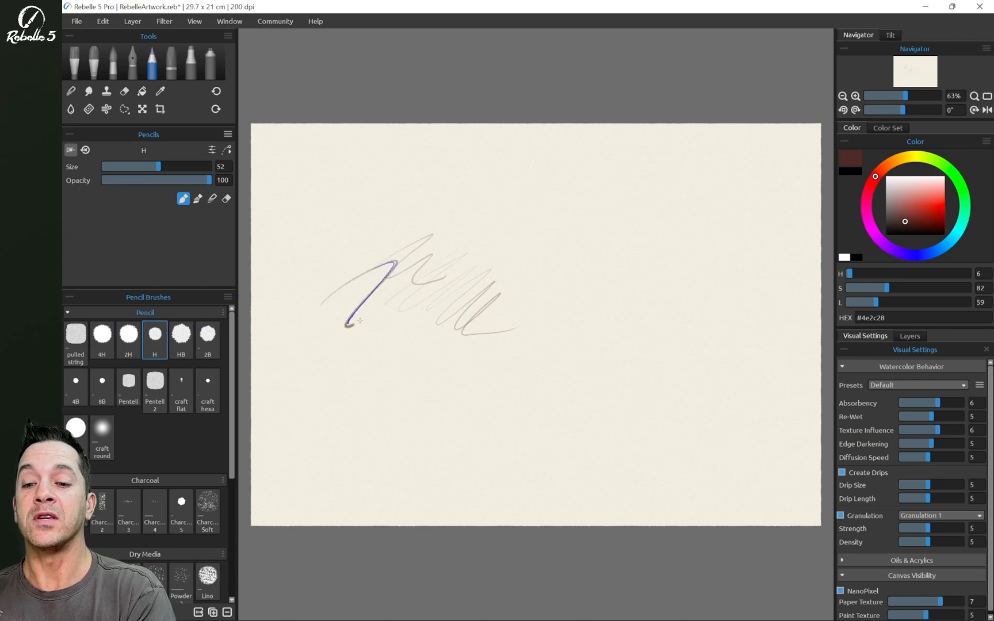
left_click(181, 337)
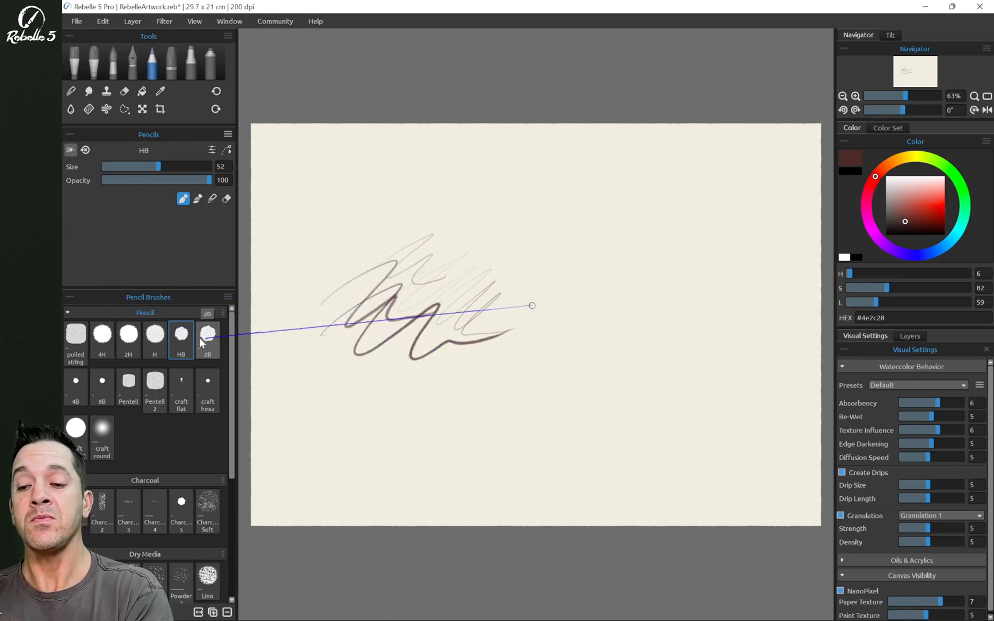
left_click(207, 334)
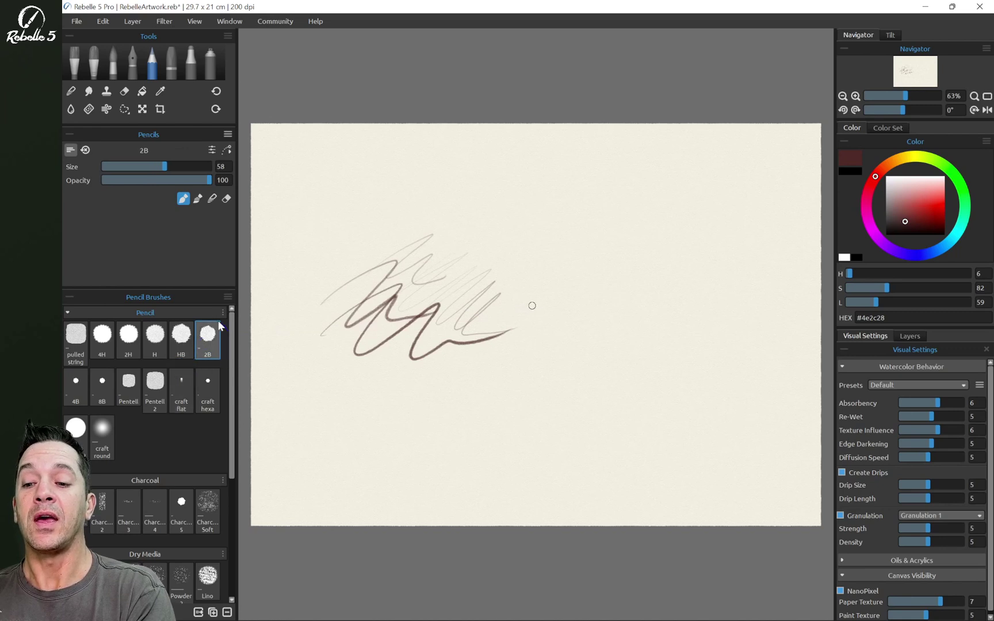
mouse_move(70, 150)
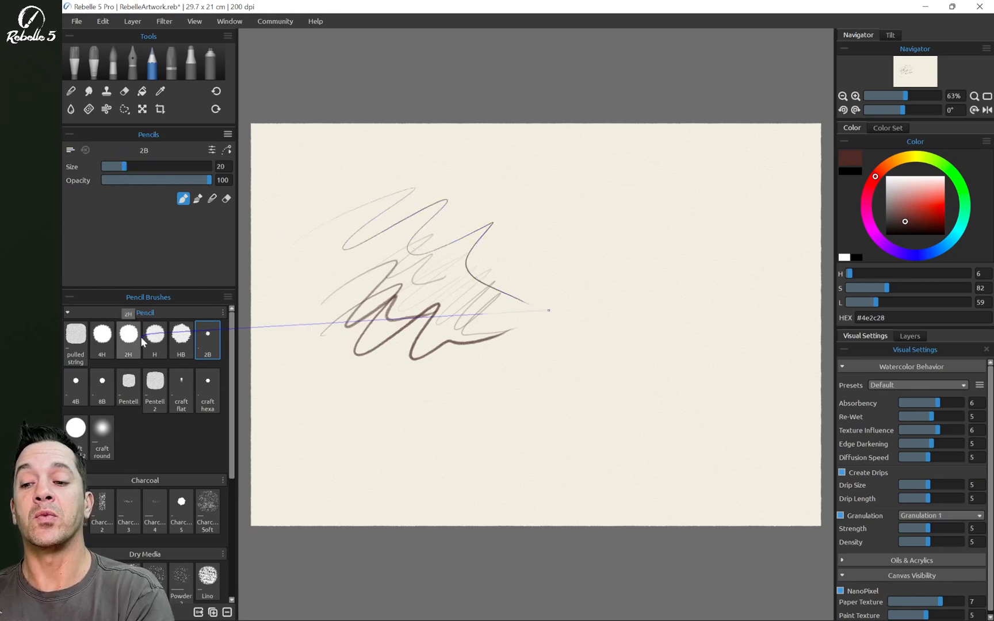
left_click(101, 334)
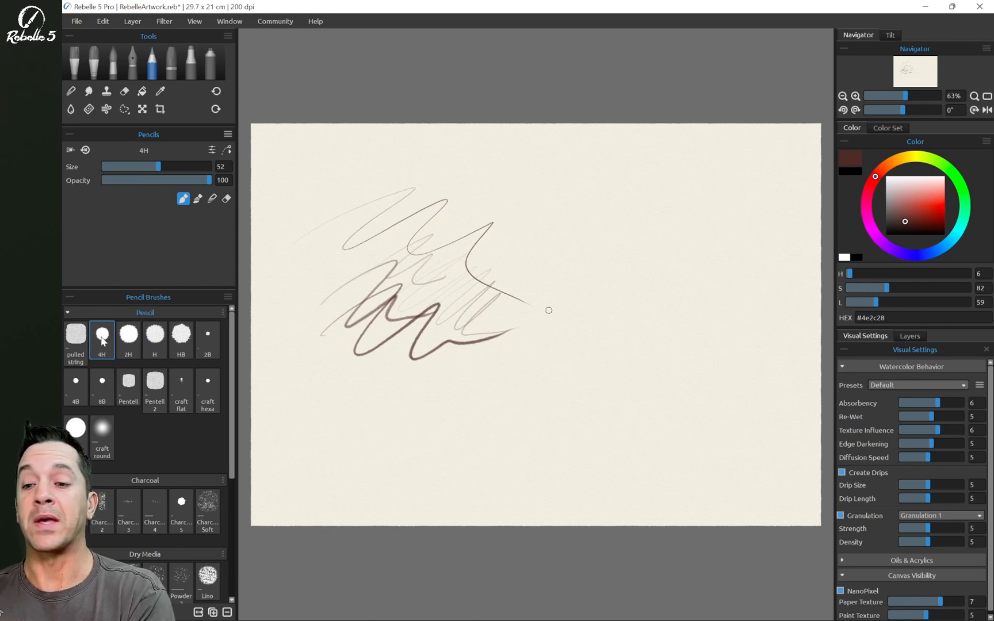
left_click(127, 334)
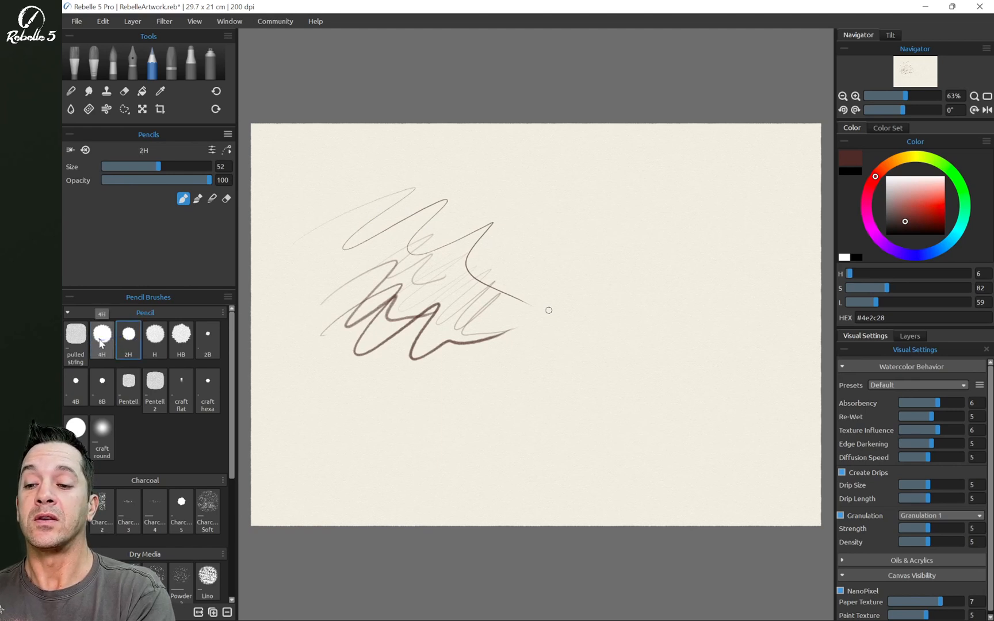
left_click(180, 335)
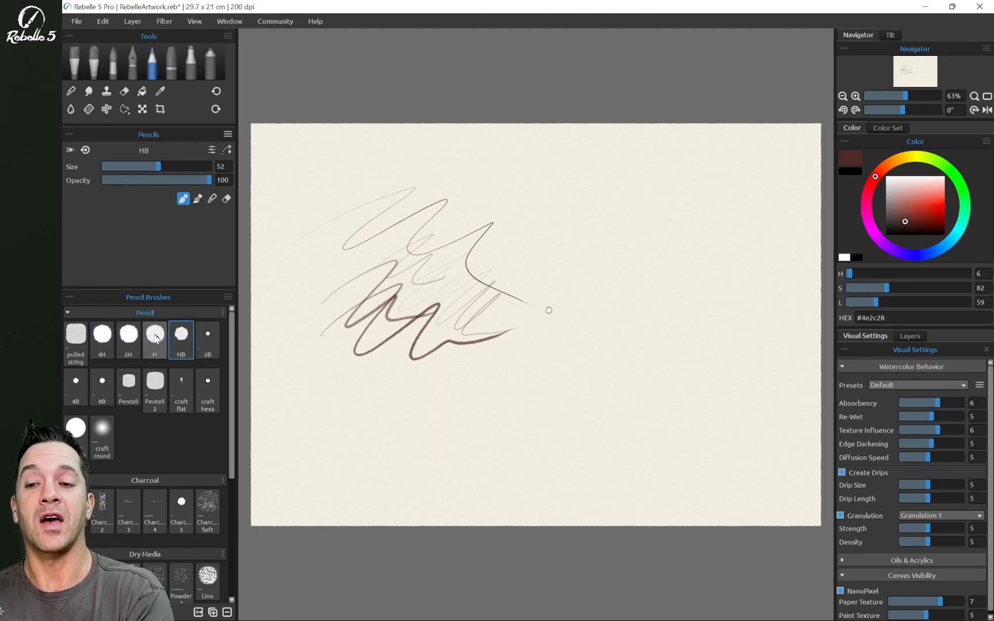
left_click(128, 337)
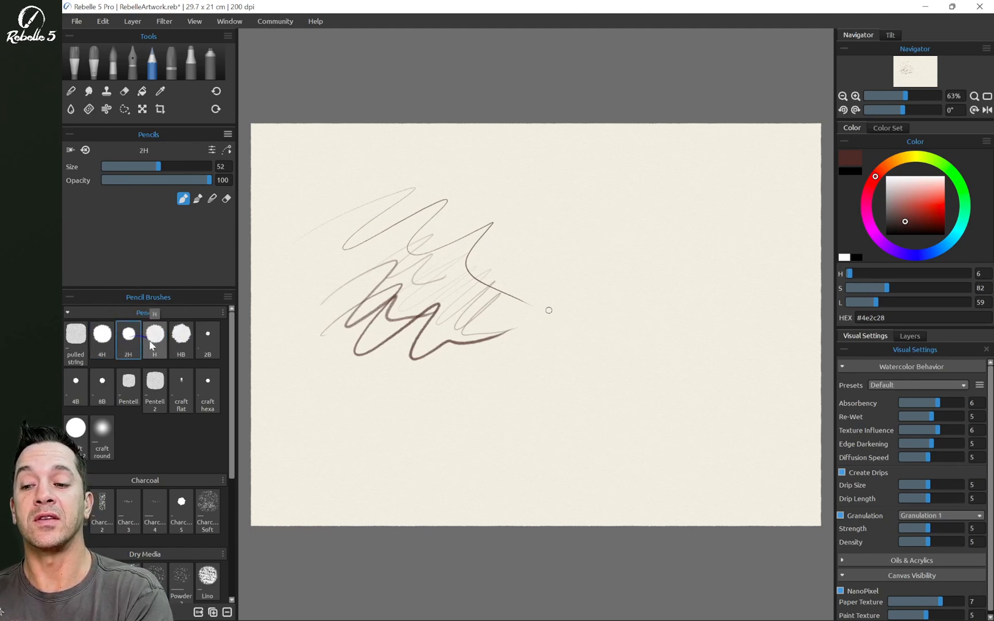
left_click(207, 336)
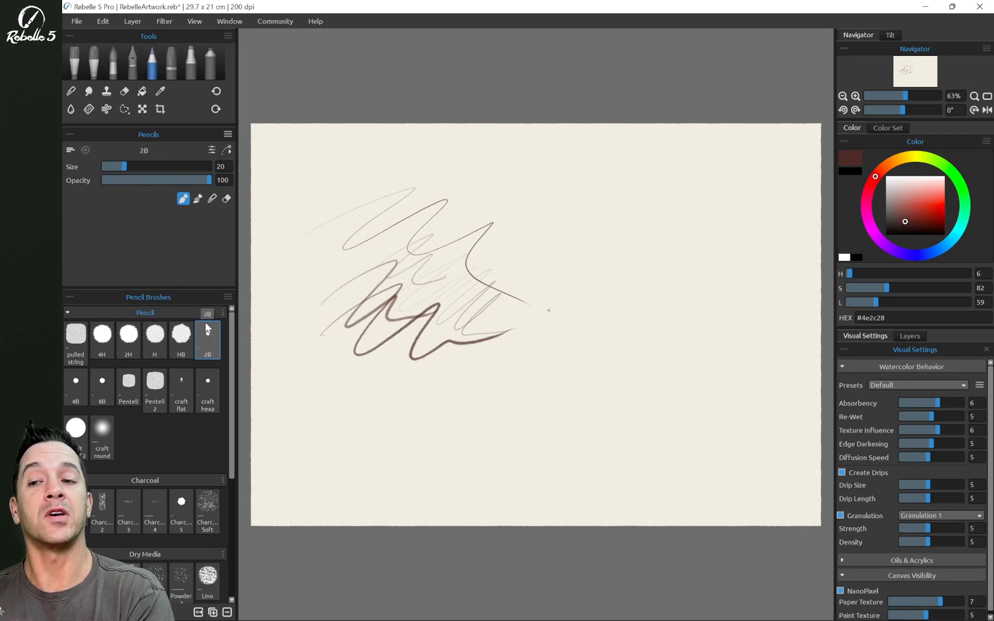
left_click(69, 150)
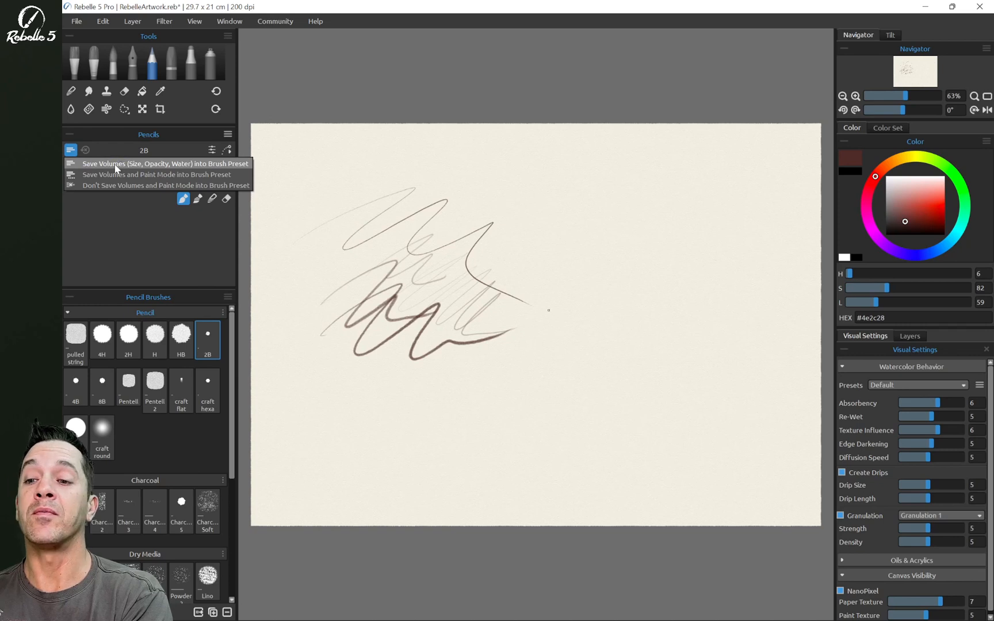
mouse_move(127, 178)
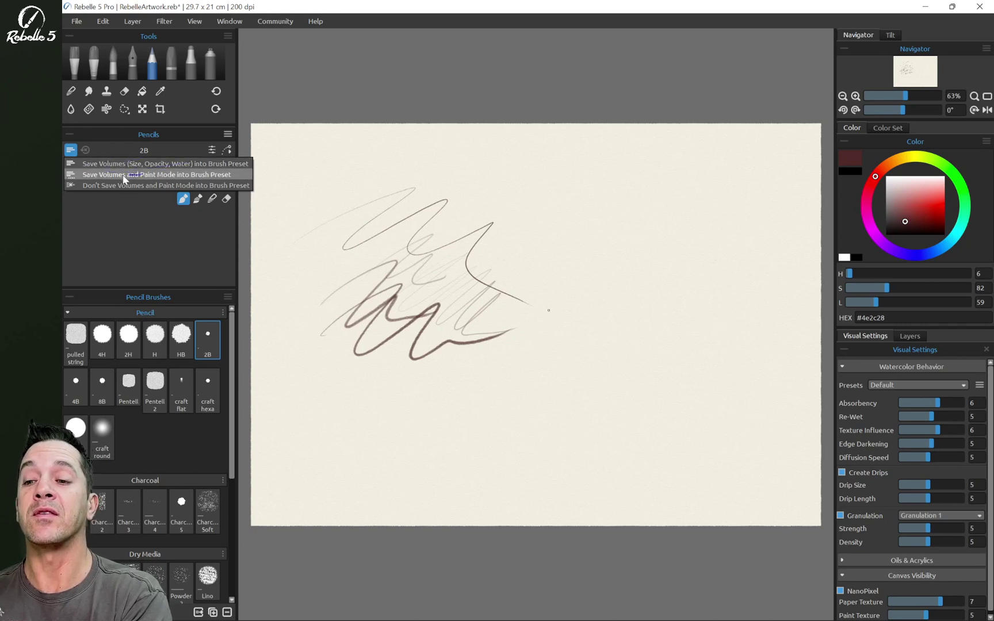
mouse_move(260, 165)
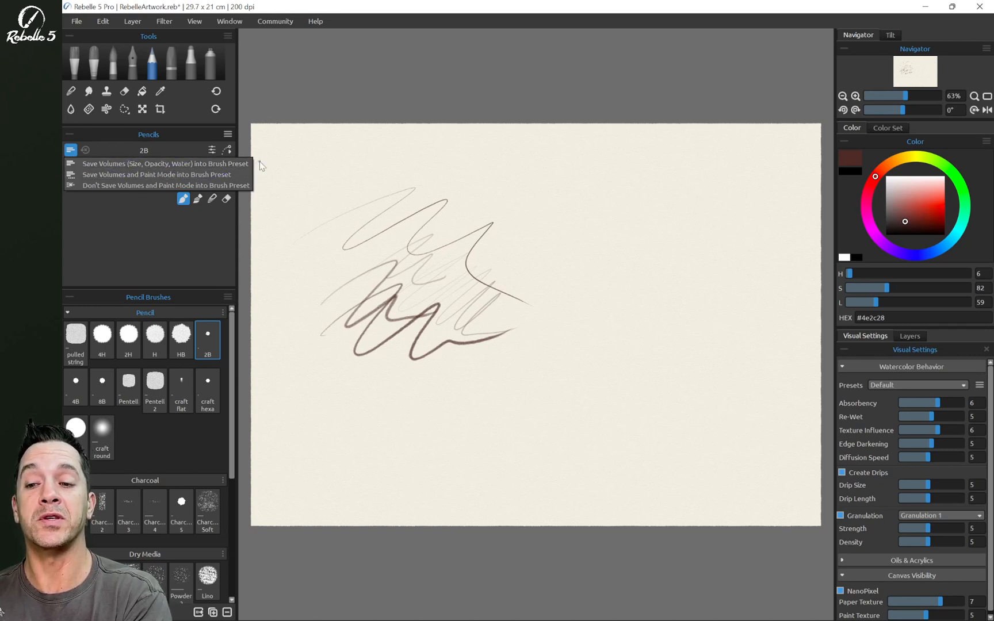
Step: Switch among the 2H, H and HB pencils at a shared size 52, ending on HB
left_click(102, 336)
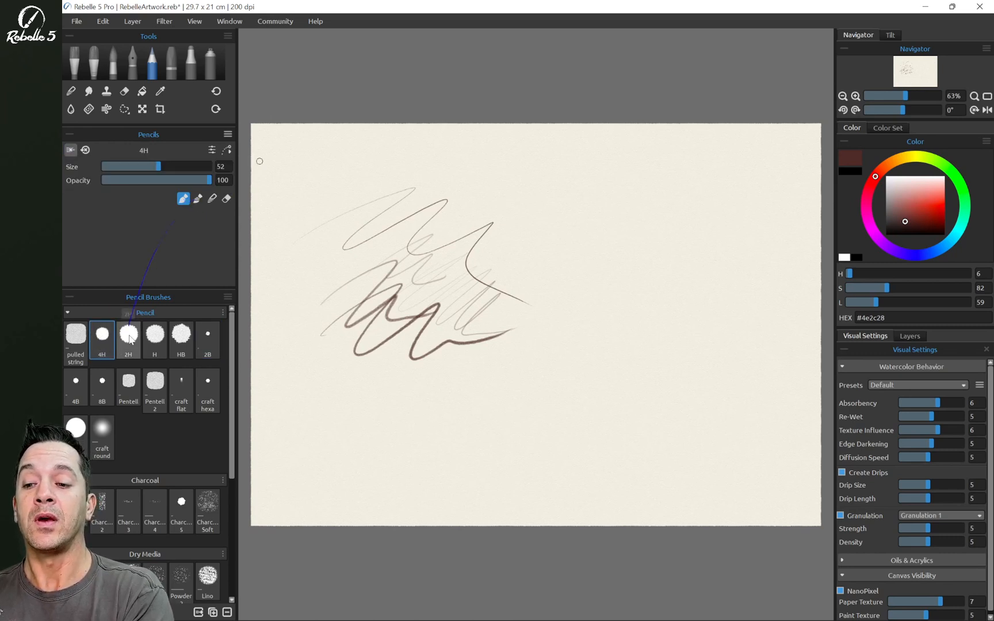
left_click(128, 333)
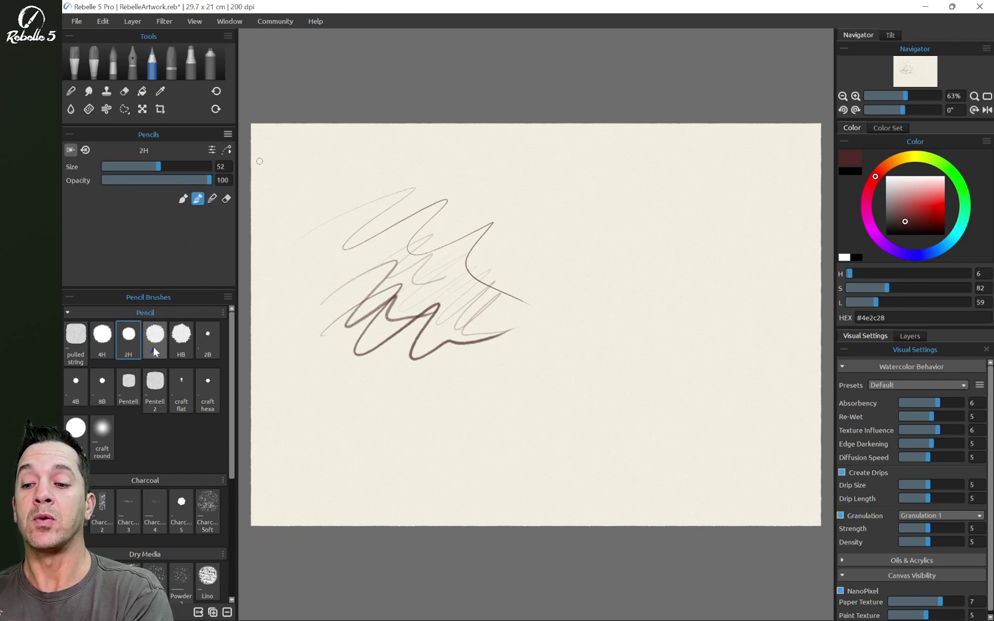
left_click(154, 336)
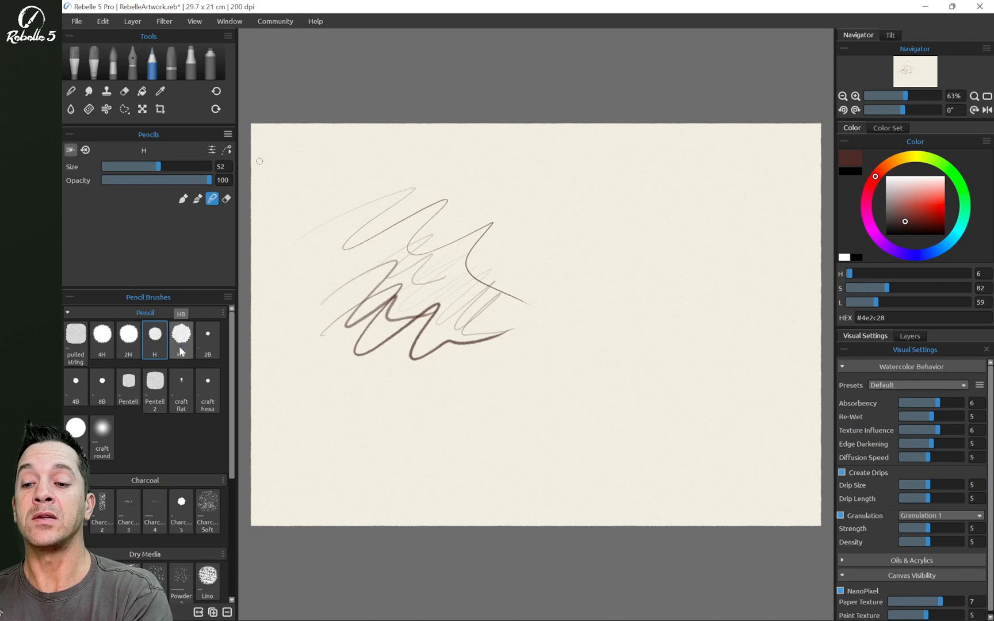
left_click(180, 336)
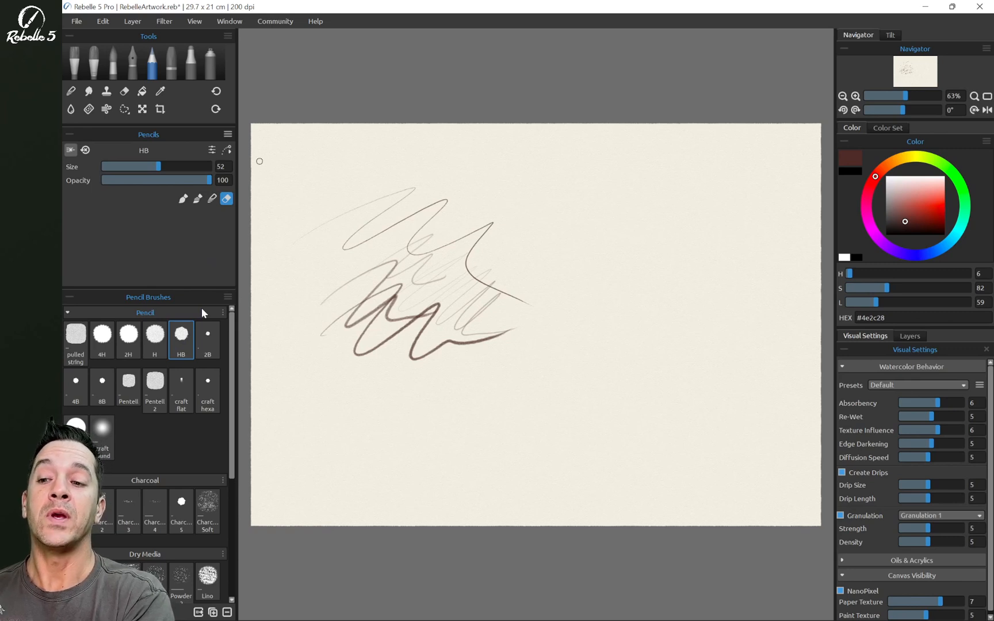
left_click(154, 336)
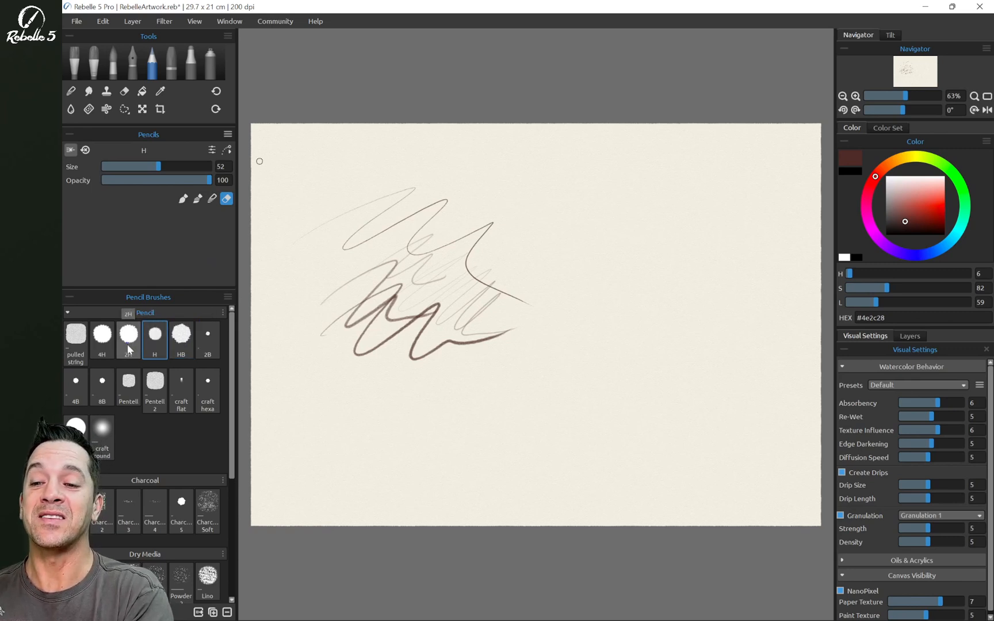
left_click(127, 336)
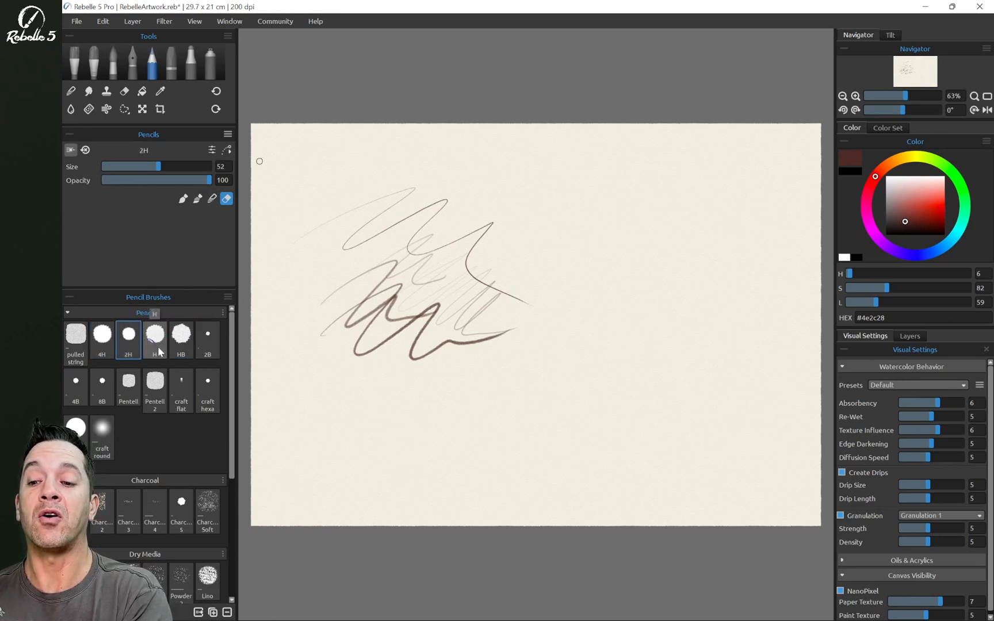
left_click(181, 336)
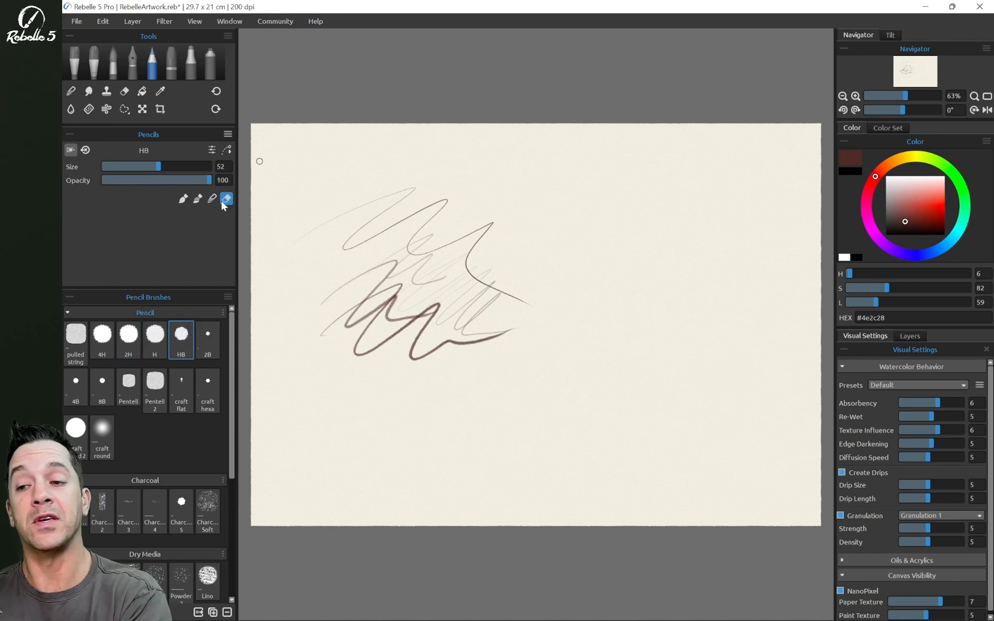
Step: Make presets save their volumes and paint mode, then select the 4H pencil
left_click(70, 150)
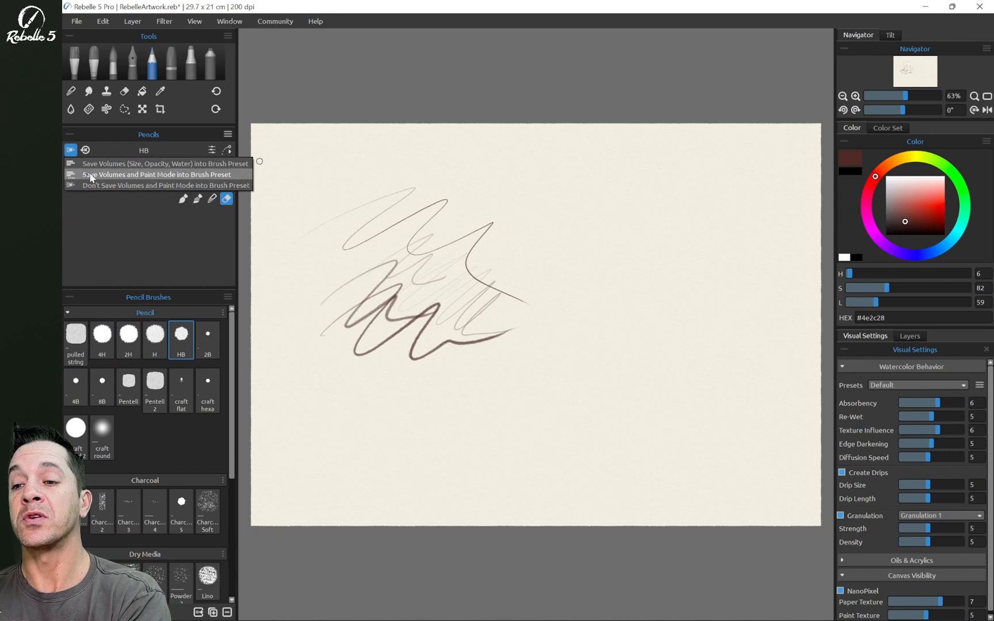
left_click(154, 335)
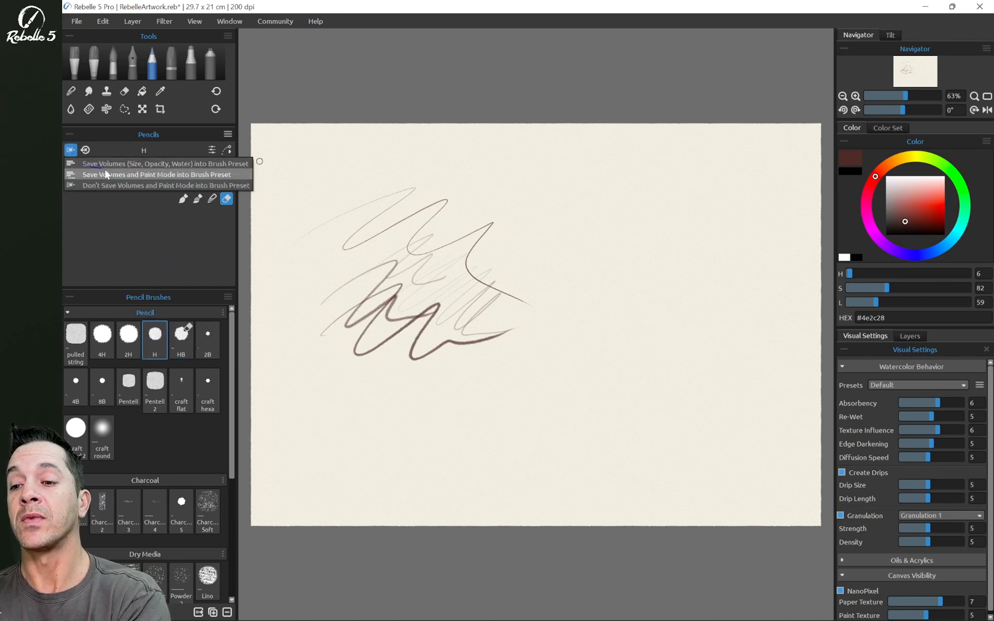
left_click(128, 336)
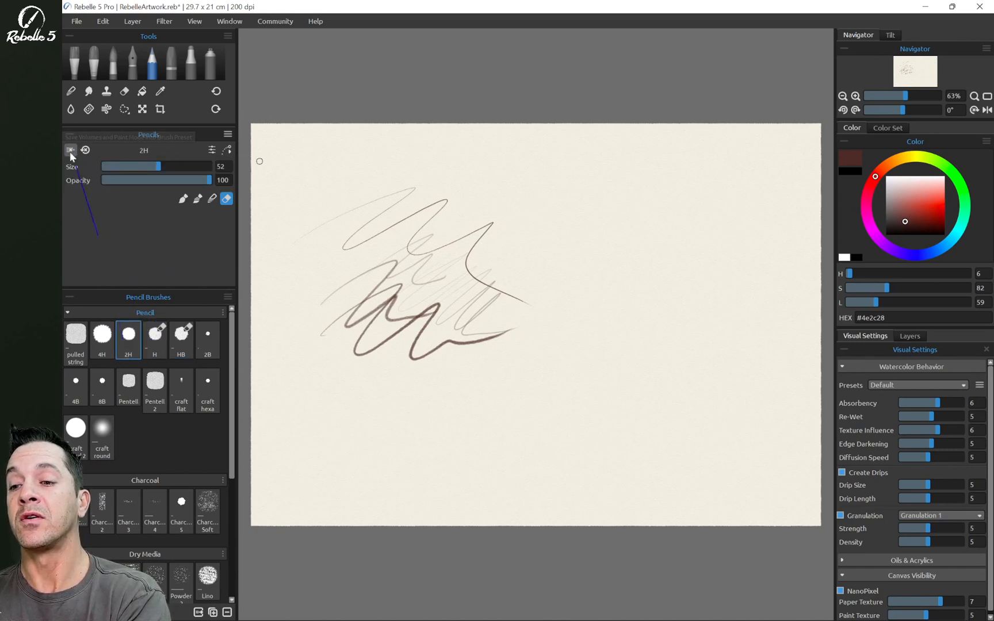
left_click(101, 335)
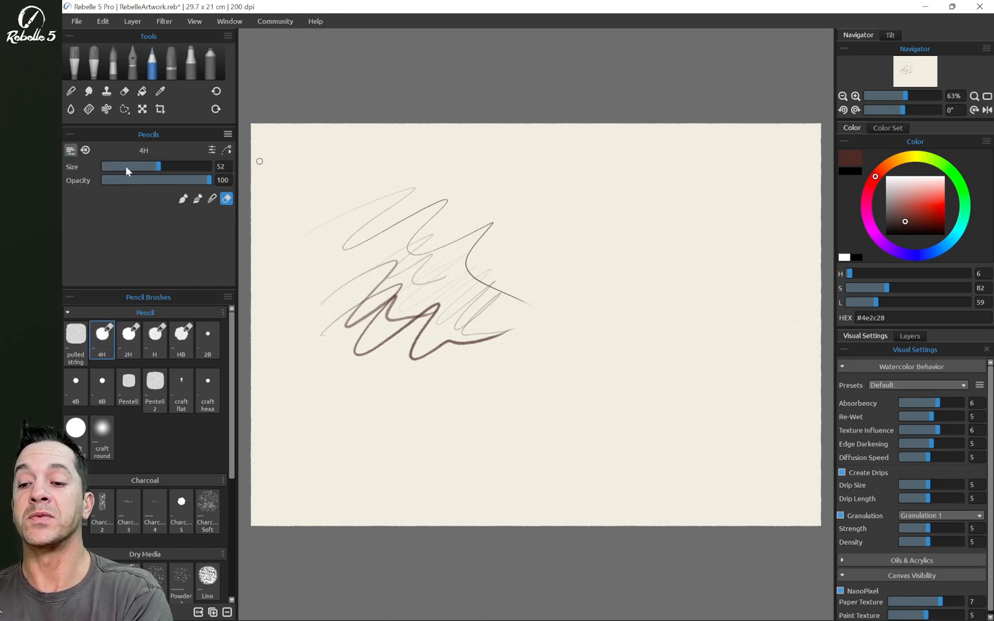
mouse_move(102, 334)
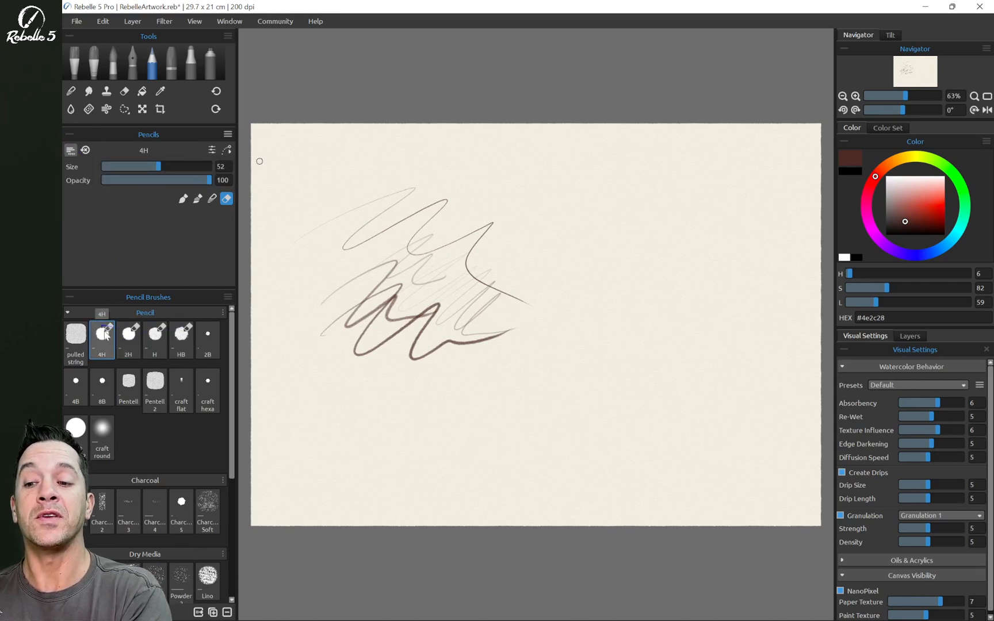
Step: Give 4H plain paint mode, 2H paint-and-blend mode and H blend-only mode
left_click(183, 198)
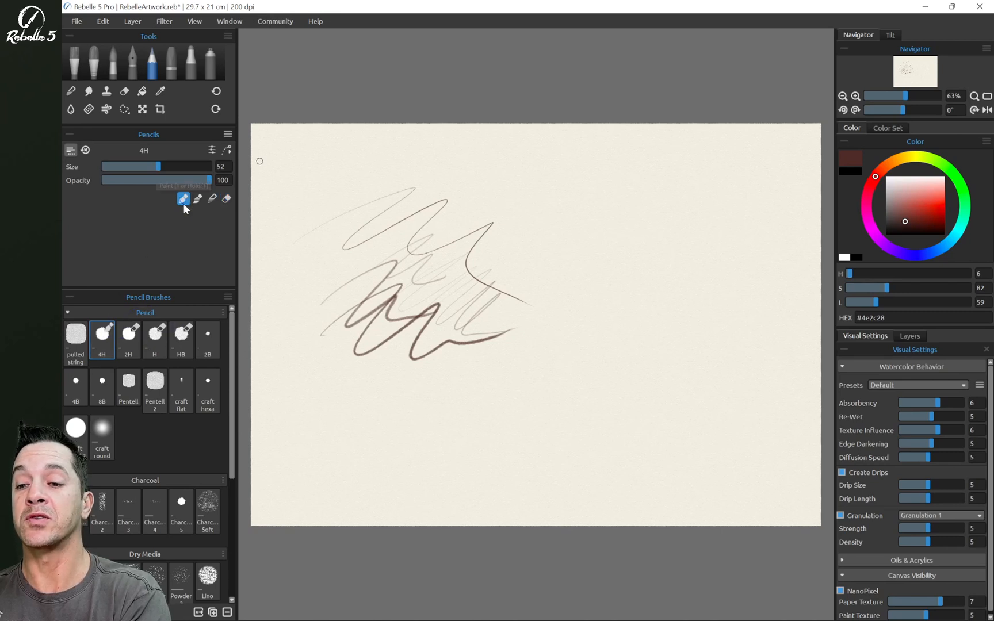
left_click(127, 334)
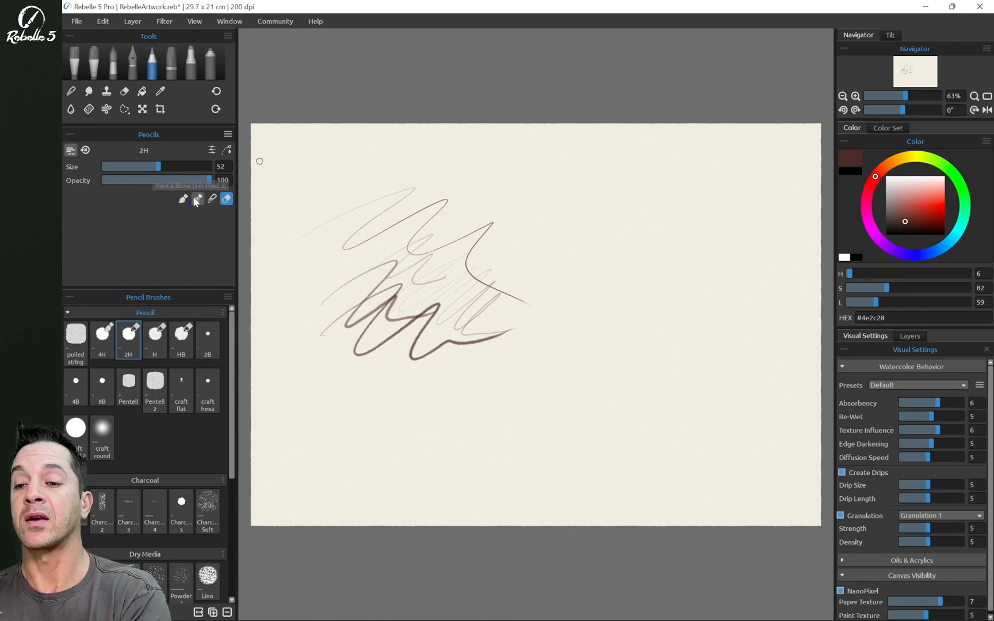
left_click(155, 335)
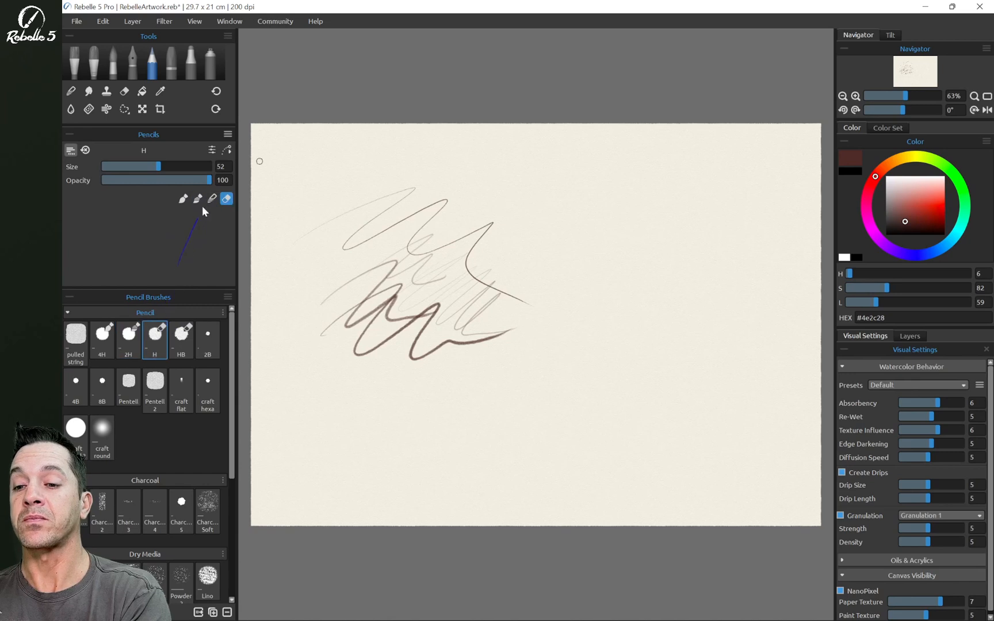
left_click(212, 199)
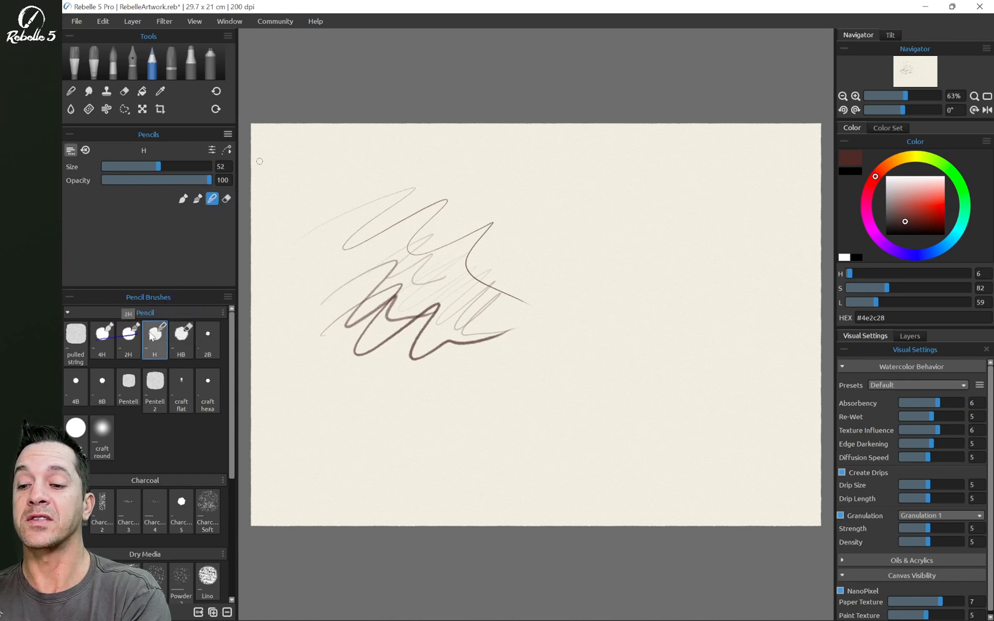
left_click(102, 336)
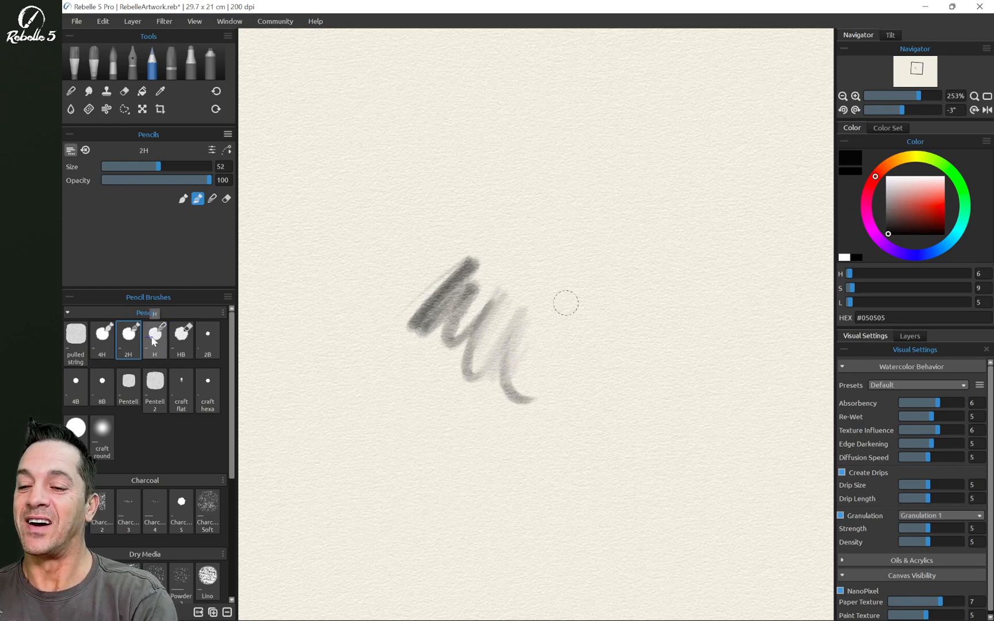
Step: Draw with 2H, smudge with the blending H pencil, then erase streaks with HB
left_click(154, 336)
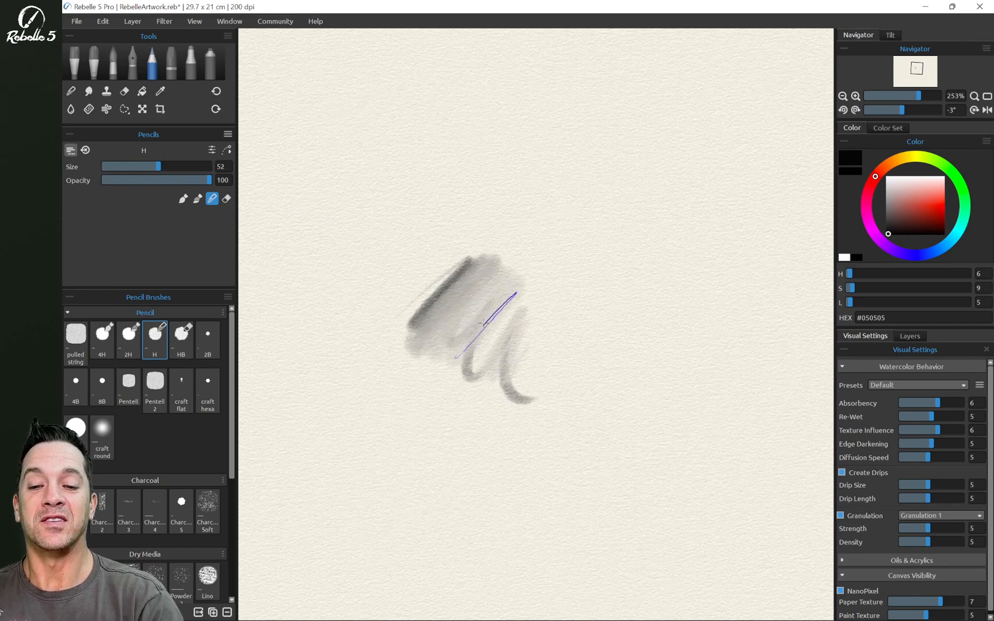
left_click(128, 335)
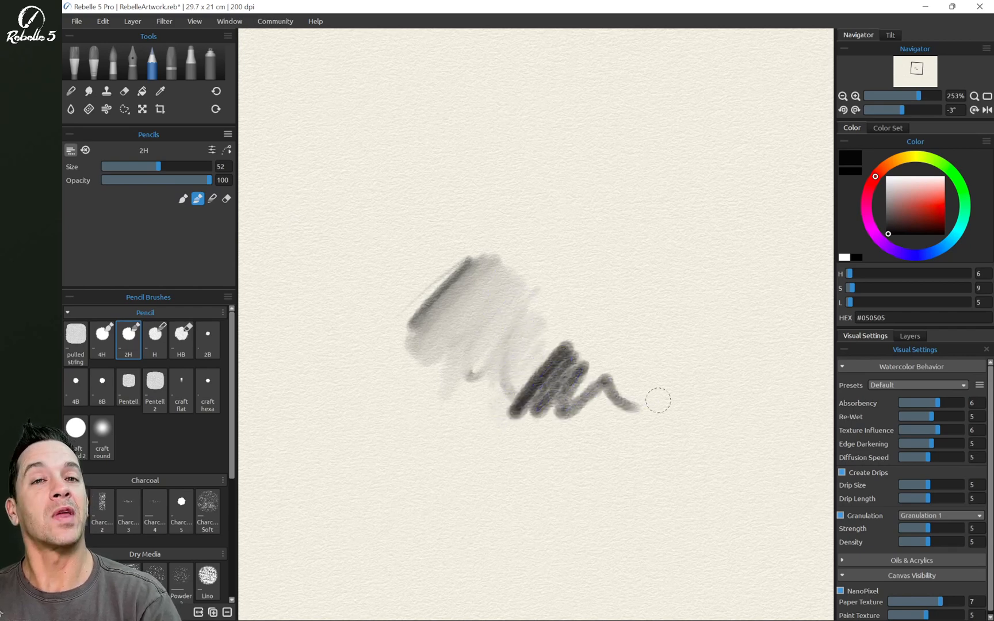
left_click(180, 333)
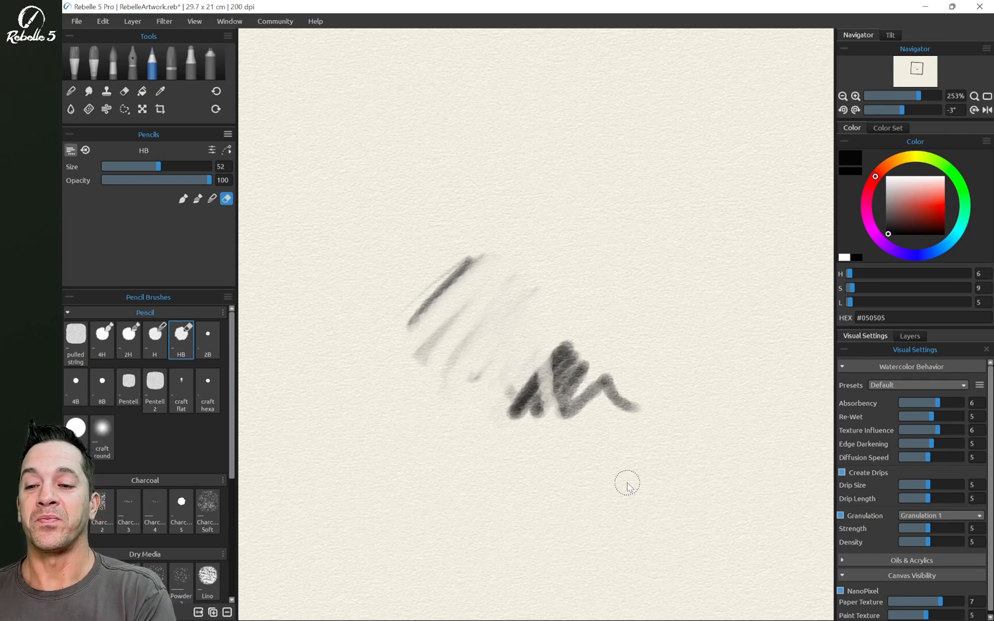
mouse_move(136, 136)
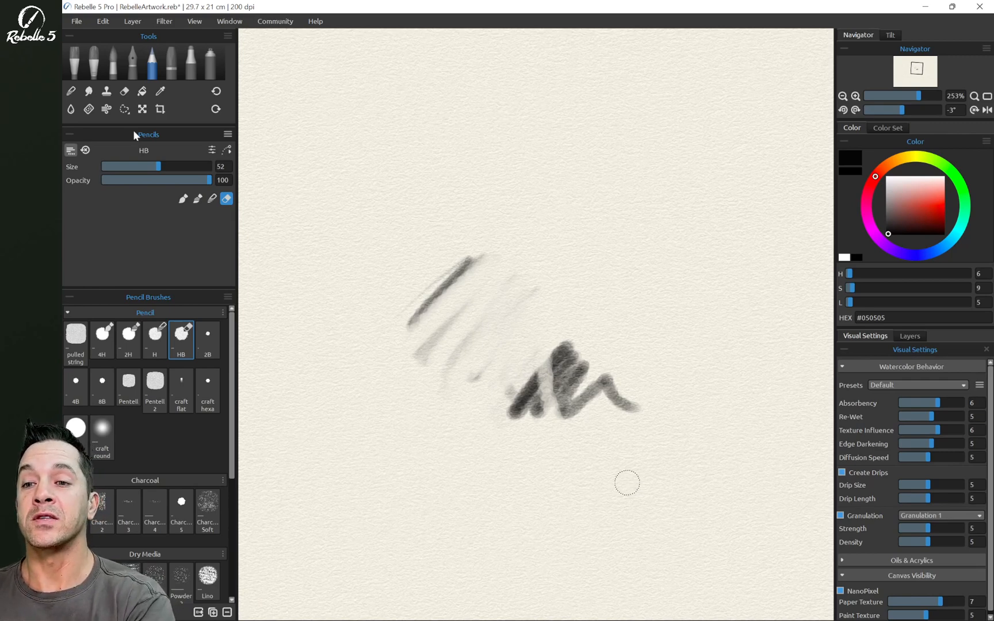
Step: Show the Volume Presets panel with Opacity and Pressure rows added beside Size
left_click(230, 21)
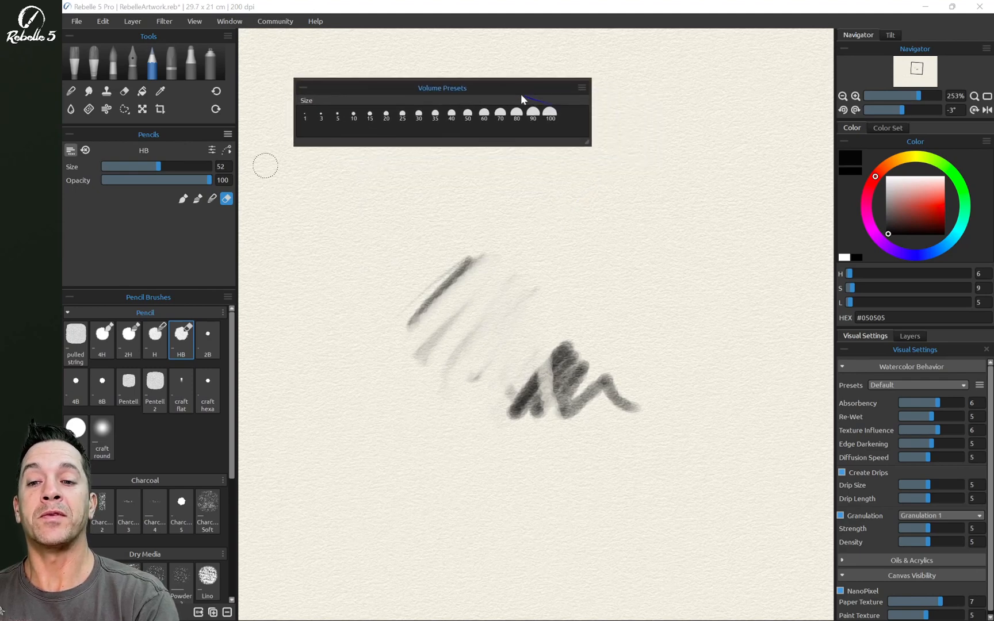
left_click(569, 88)
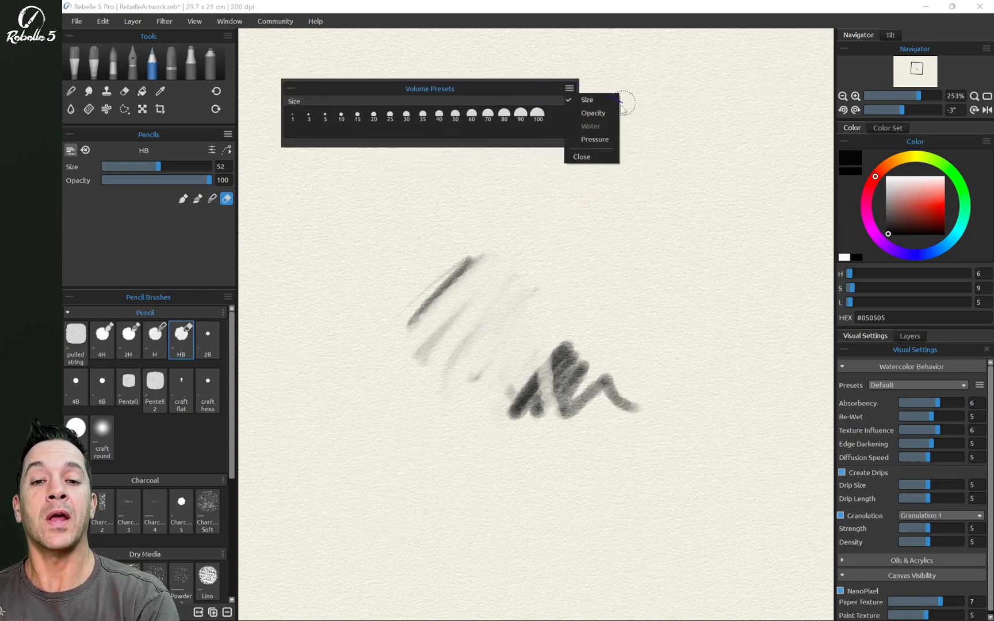
left_click(593, 113)
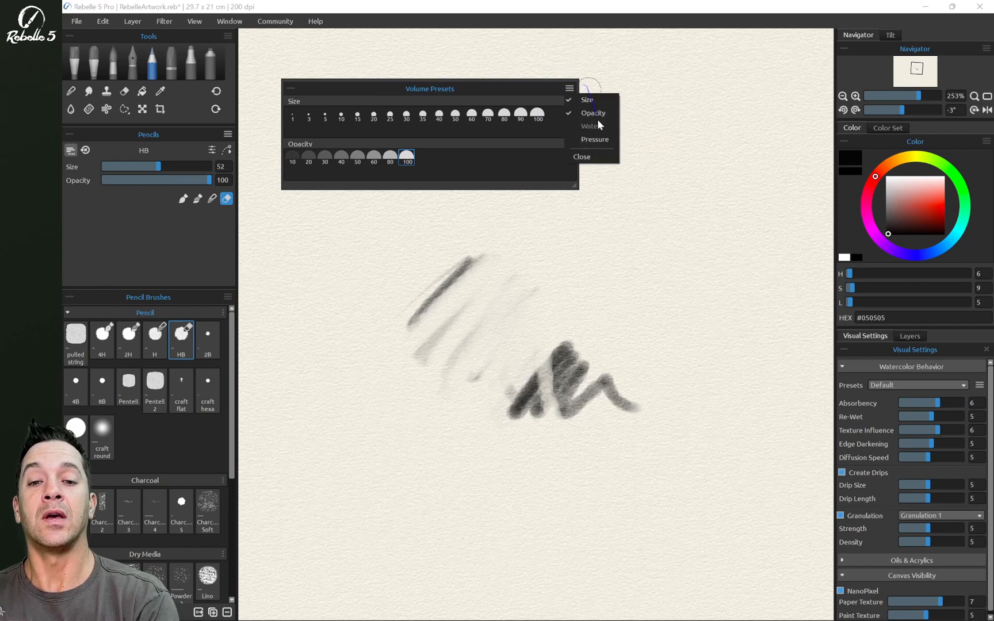
left_click(595, 138)
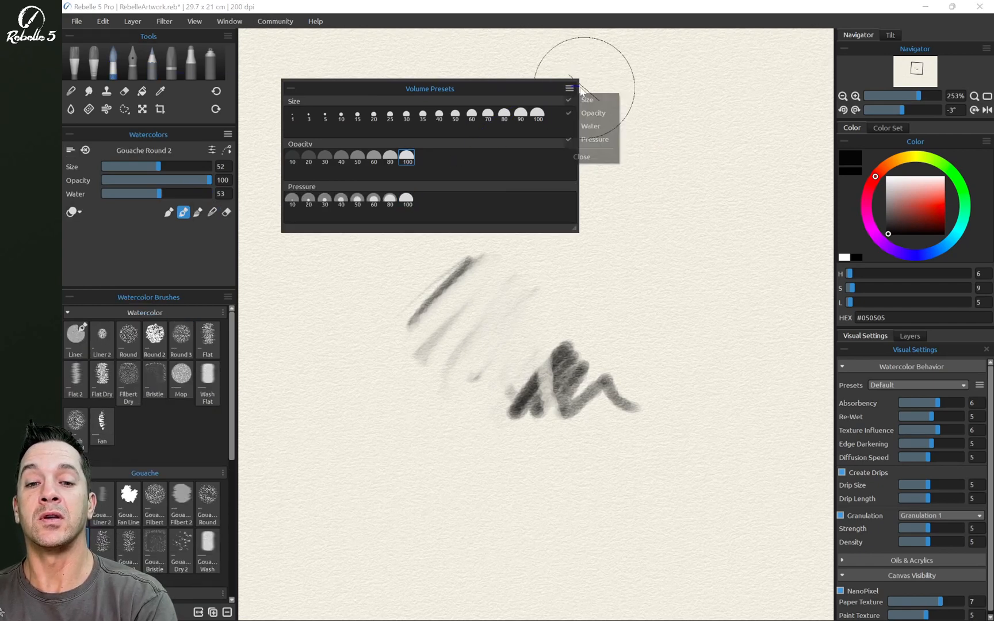
Step: Add the Water row, pick yellow-green, settle on brush size 50 and paint a green stroke across the lower canvas
left_click(590, 126)
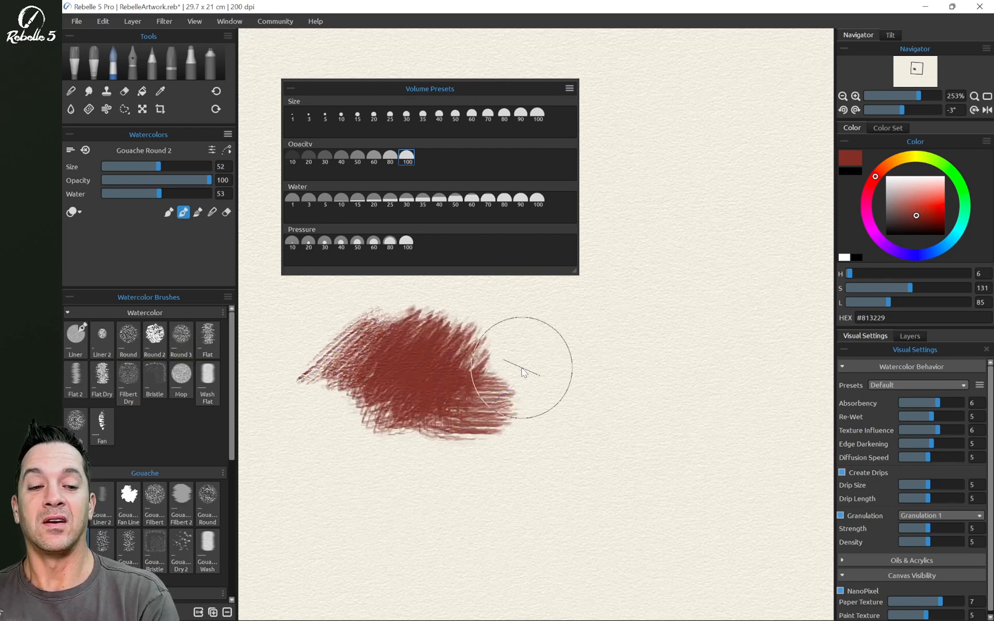
left_click(909, 336)
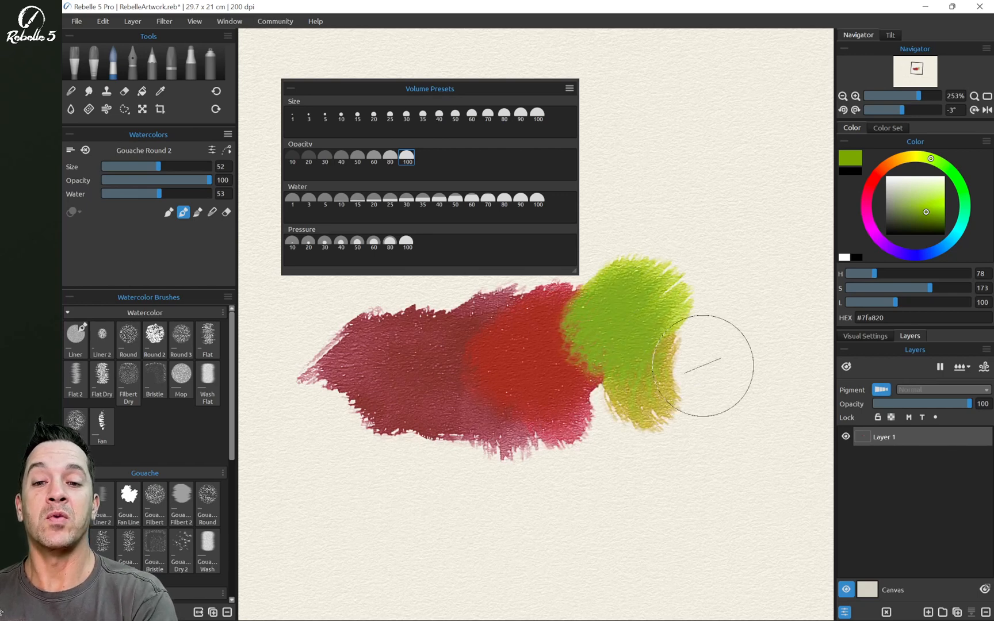
left_click(503, 117)
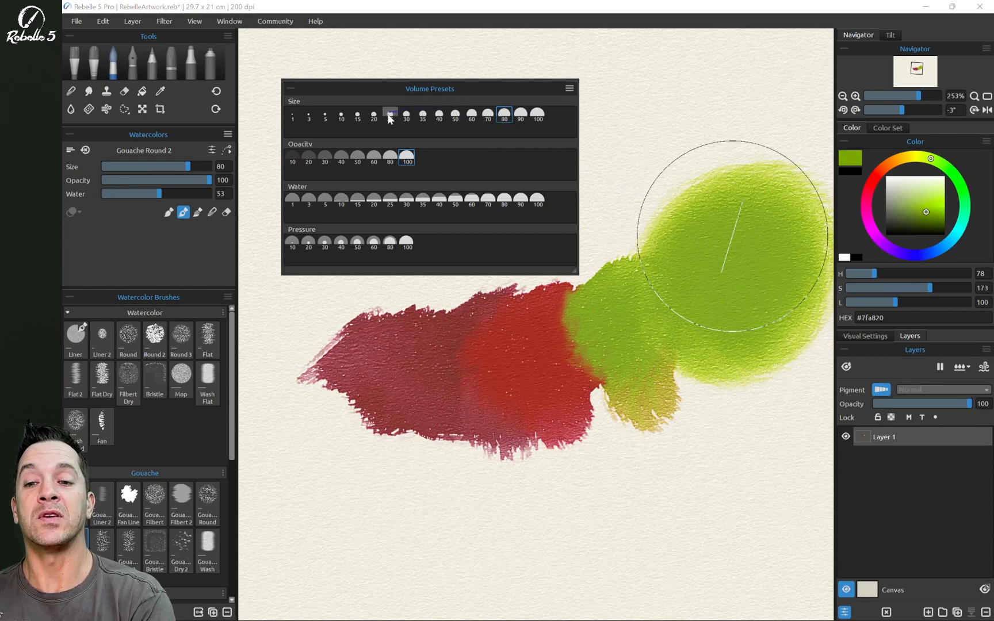
left_click(390, 118)
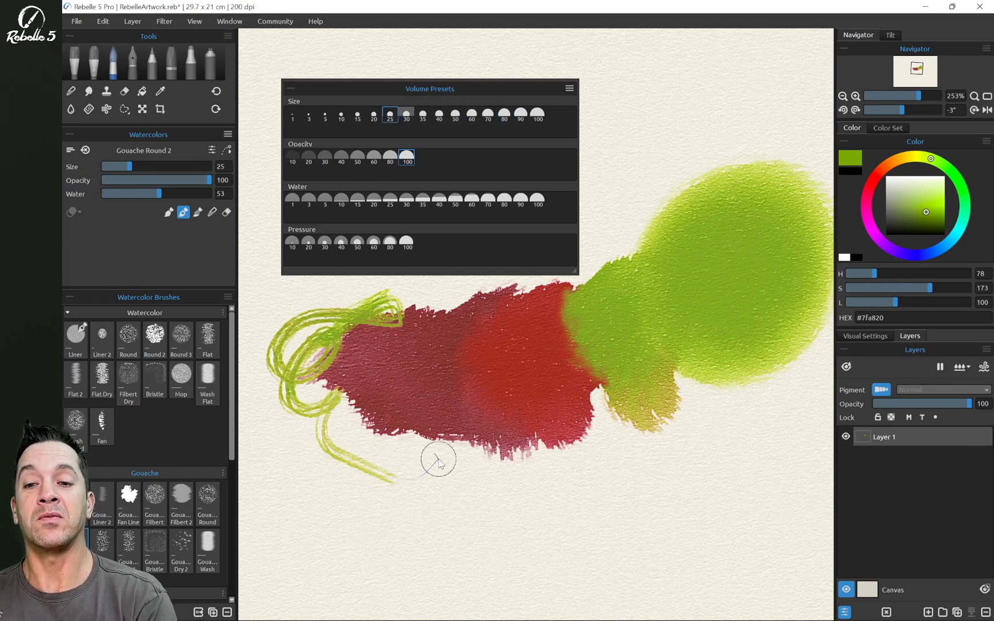
left_click(455, 117)
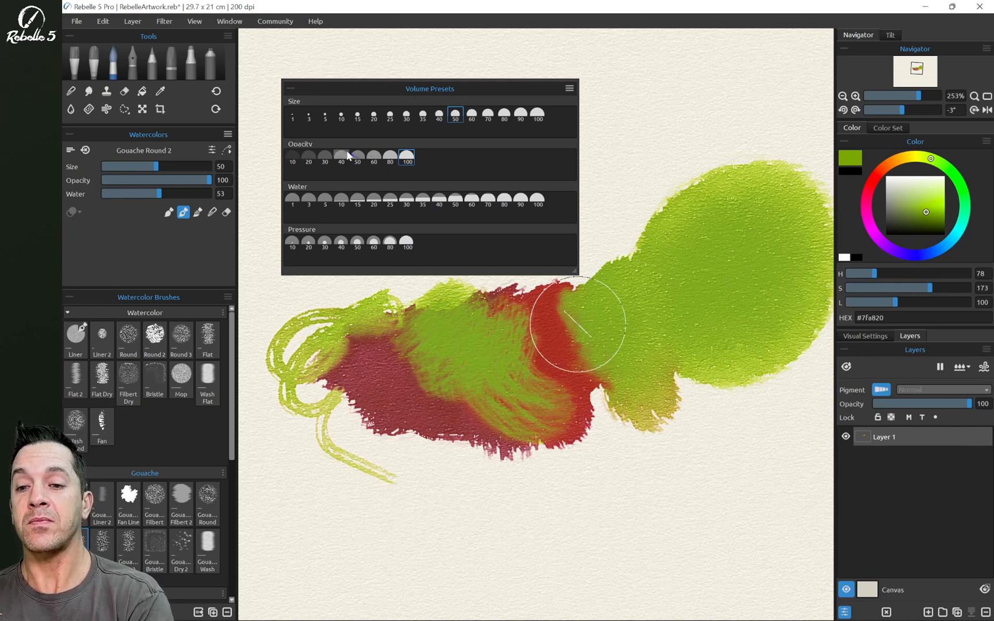
left_click(341, 157)
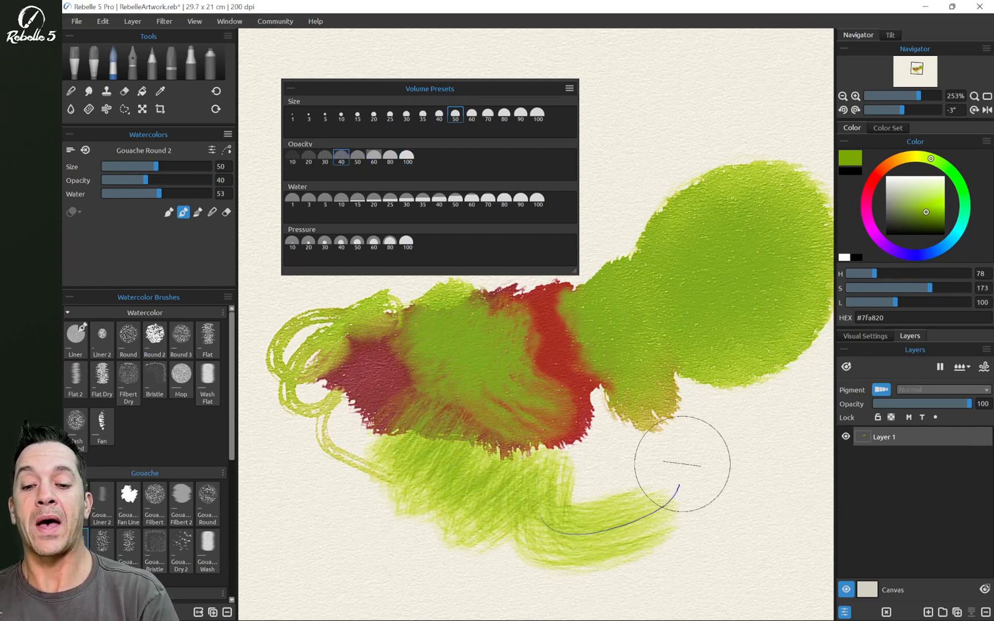
left_click(569, 88)
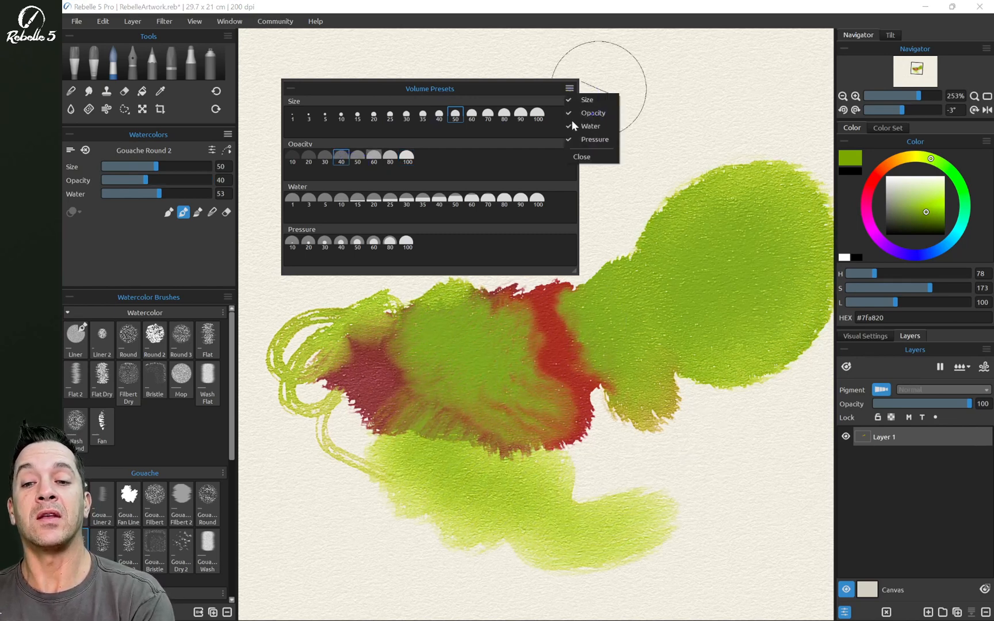
Step: Set Gouache Round 2 opacity to 67, adding then removing a 67 opacity preset
left_click(581, 157)
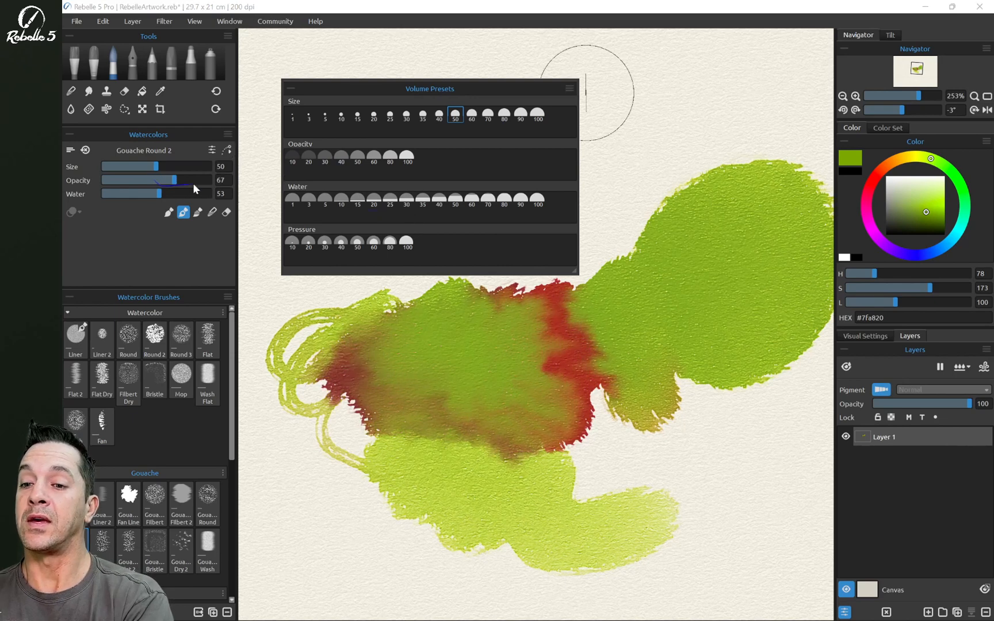
right_click(390, 155)
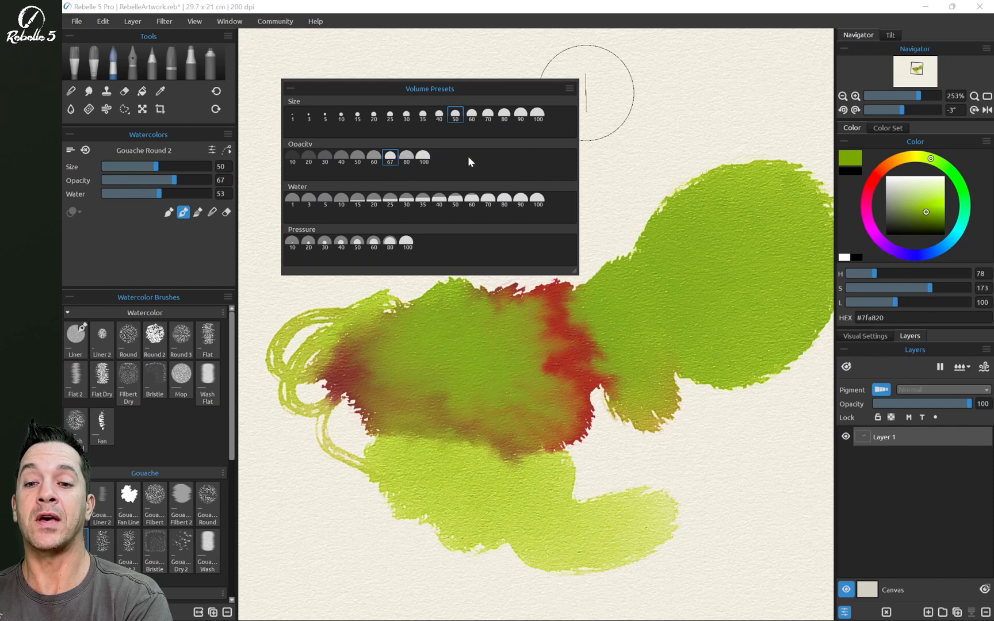
mouse_move(355, 187)
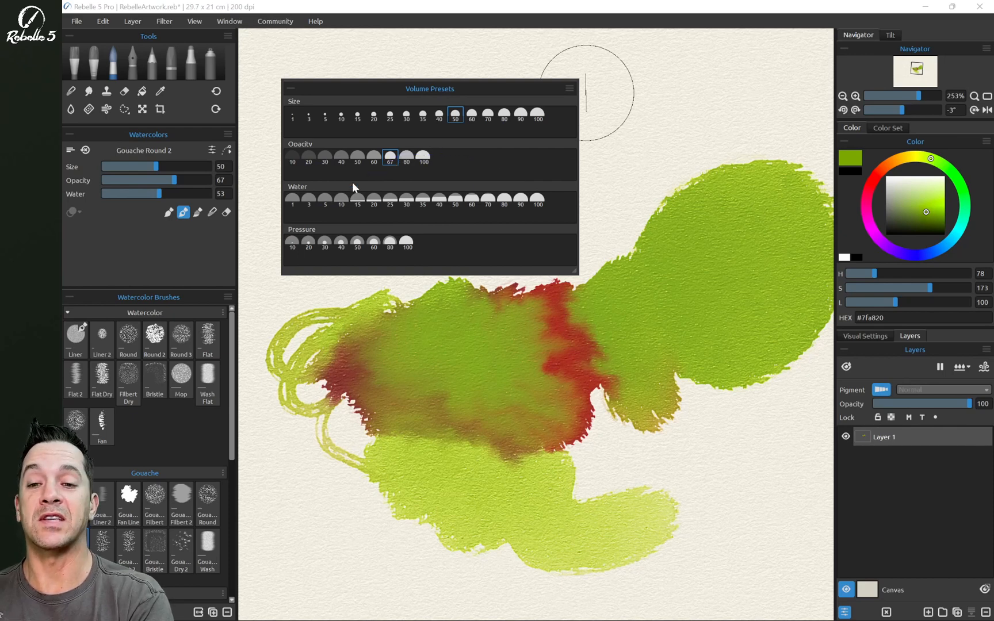
right_click(389, 157)
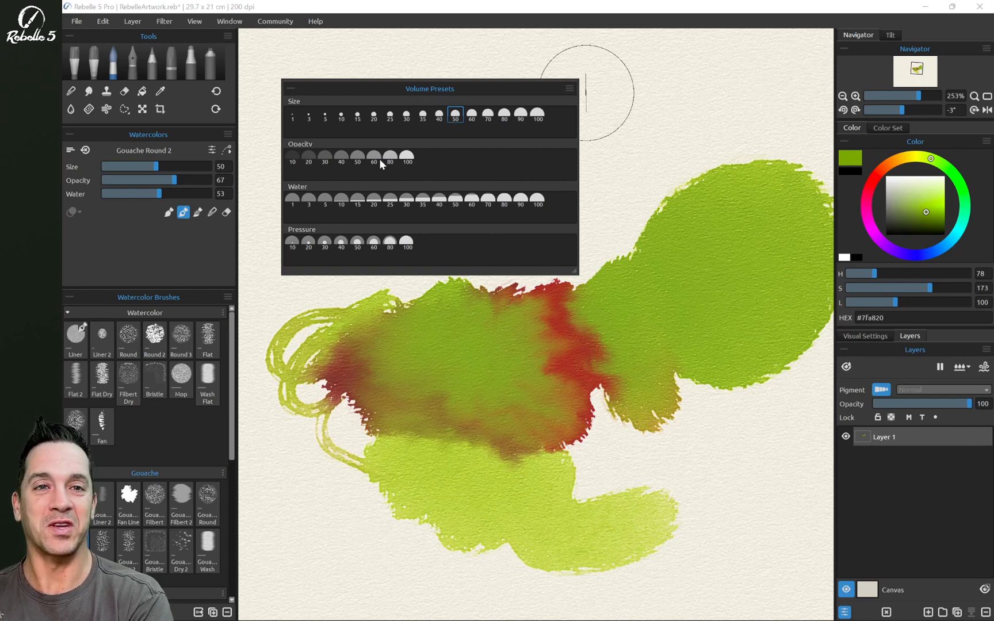
Step: Raise the brush water through presets 35, 100 and 90 while painting blue and crimson washes
left_click(423, 200)
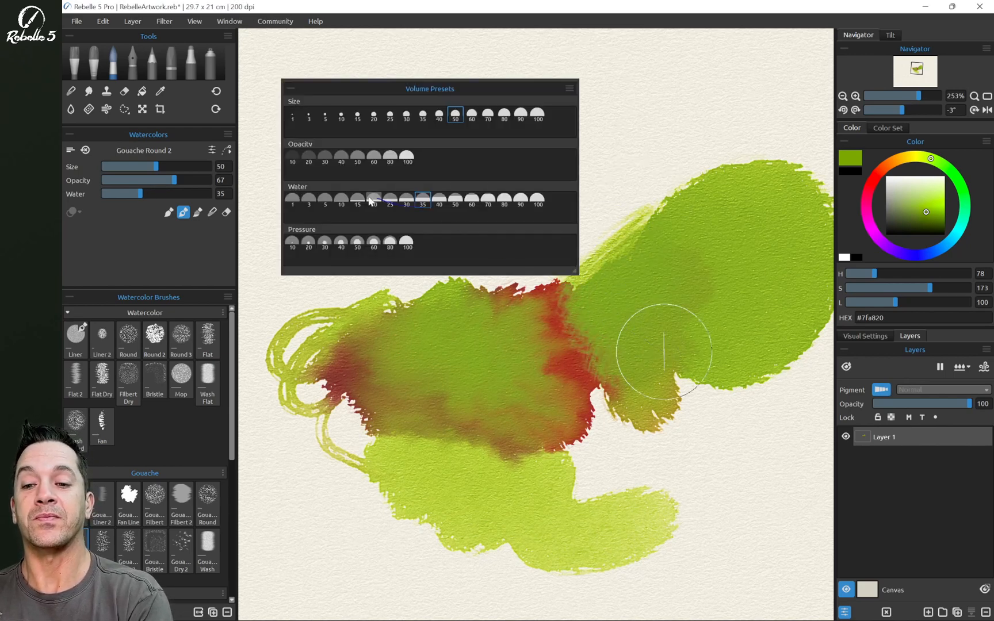
left_click(357, 199)
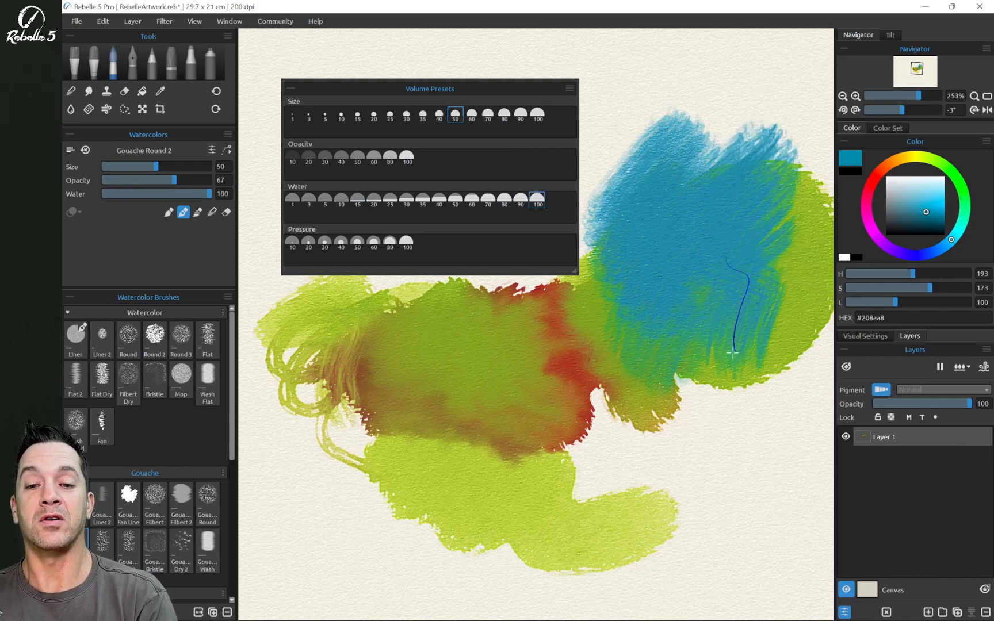
left_click(373, 200)
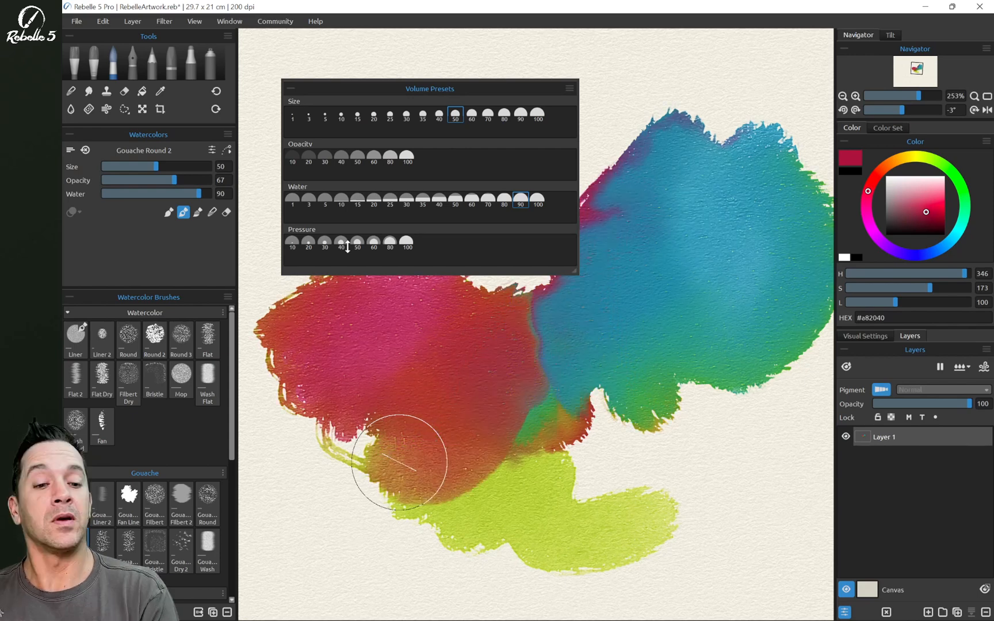
mouse_move(70, 212)
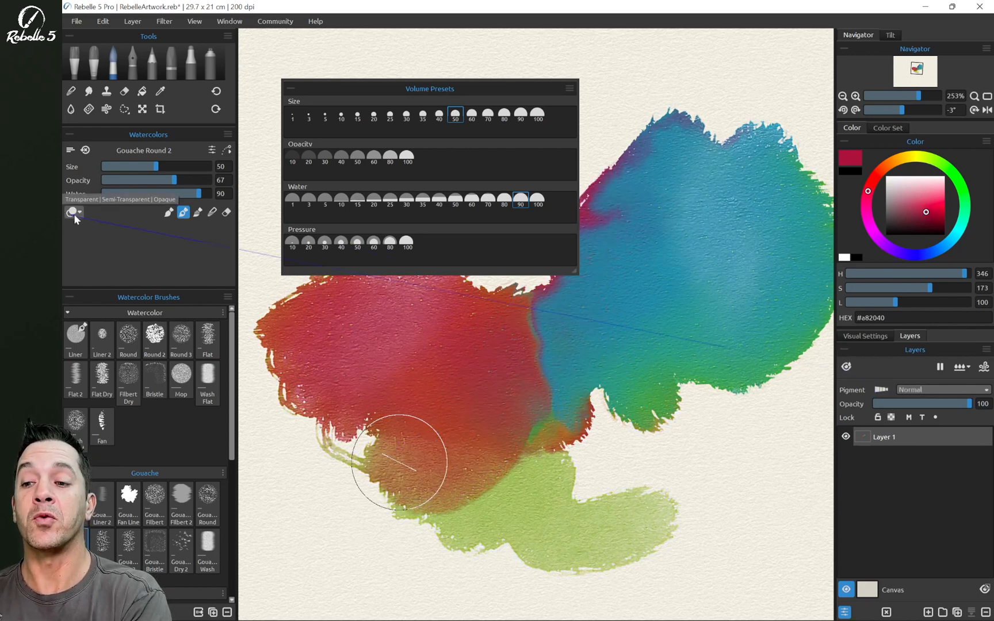
Step: Toggle watercolor paint transparency and switch to the Oils & Acrylics Flat Oily brush
left_click(73, 212)
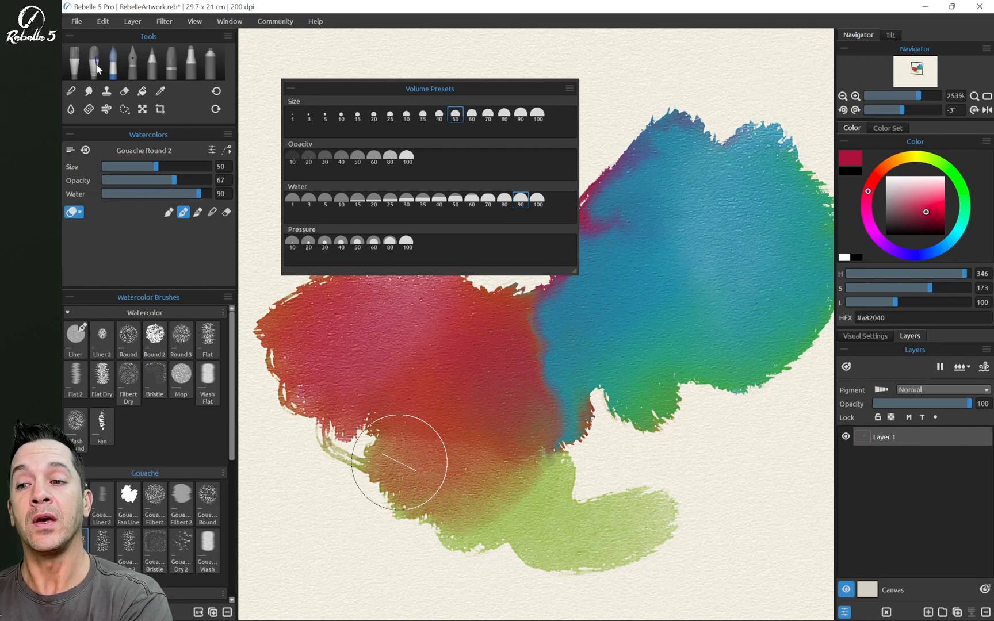
left_click(72, 60)
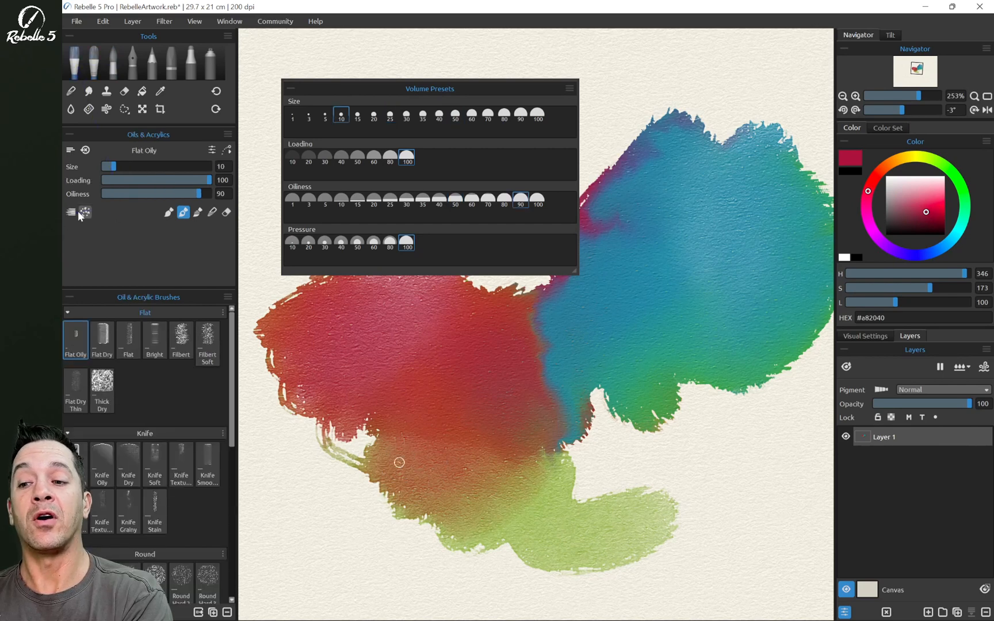
mouse_move(86, 212)
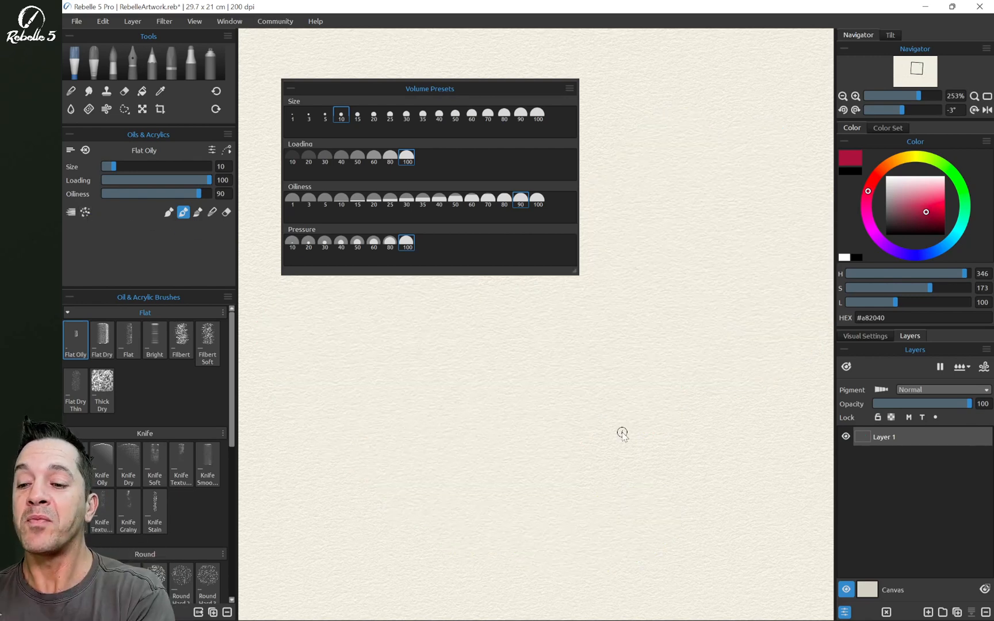
Step: Copy the Flat Dry oil brush preset, return to Watercolors and add a new My Brushes group for it
left_click(101, 335)
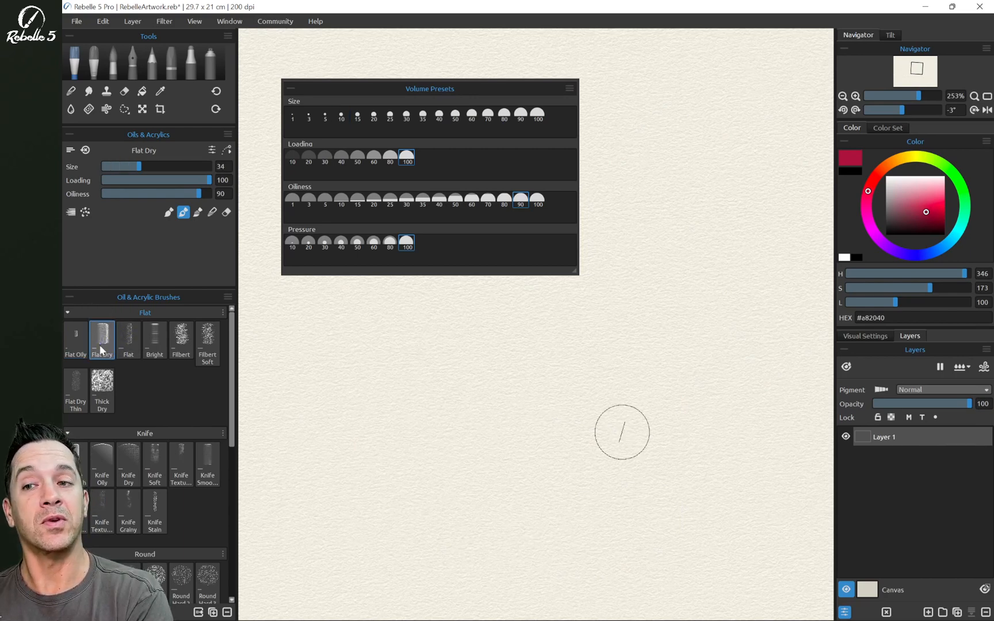
mouse_move(94, 62)
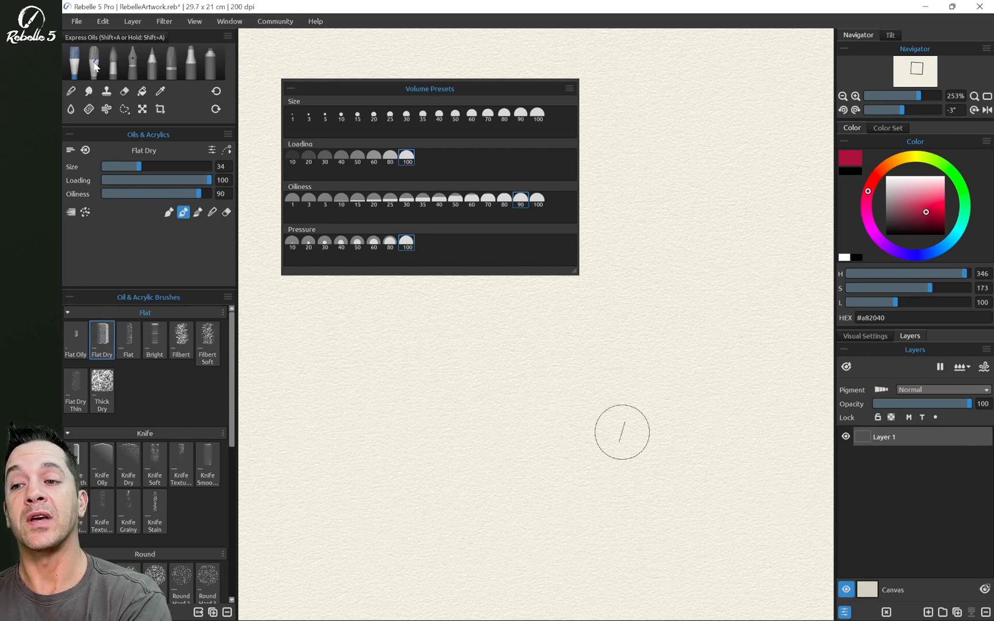
mouse_move(117, 63)
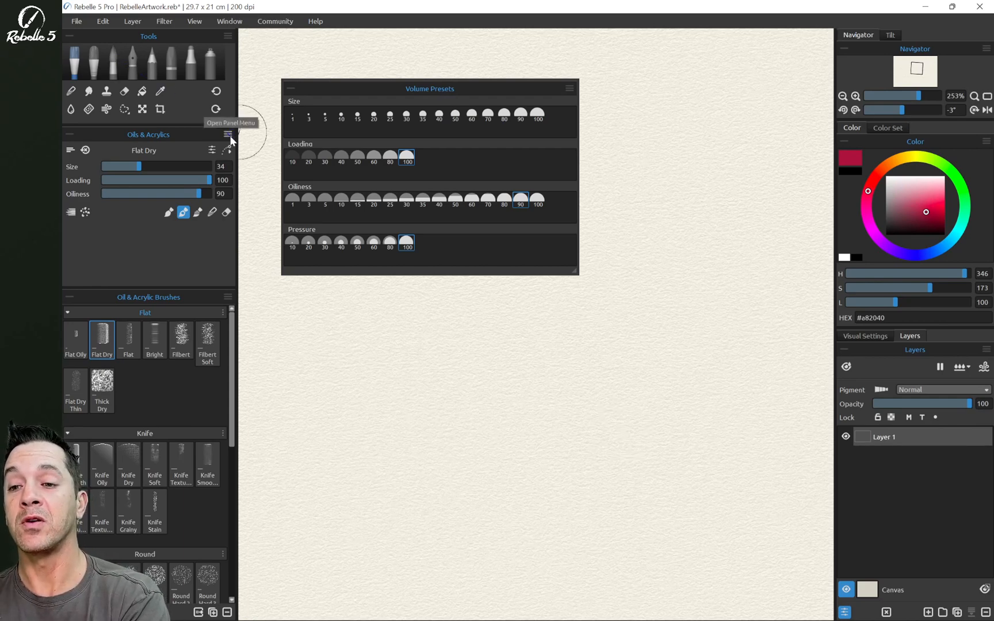
right_click(102, 336)
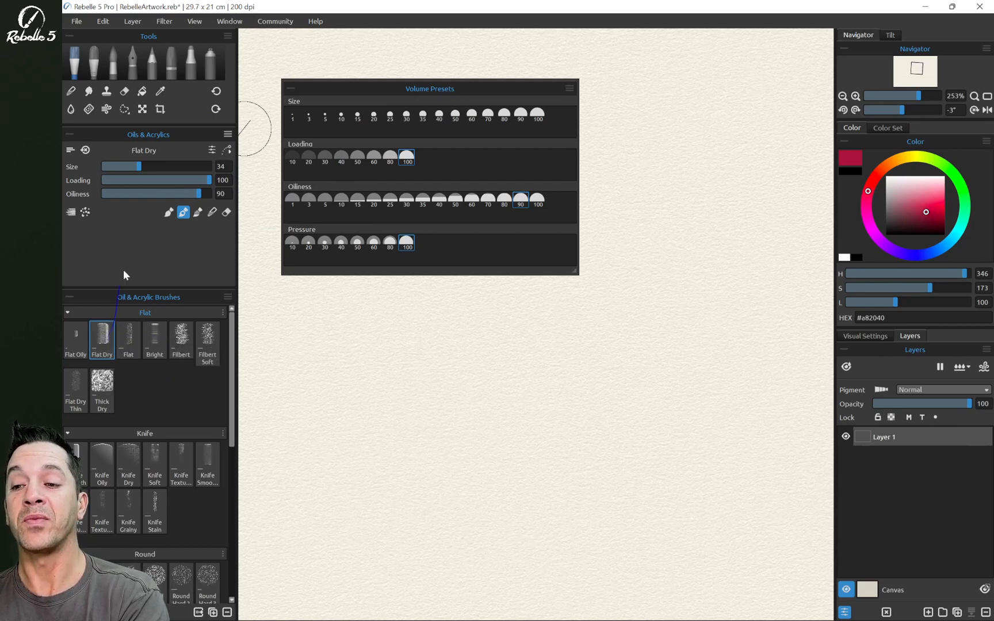
left_click(113, 61)
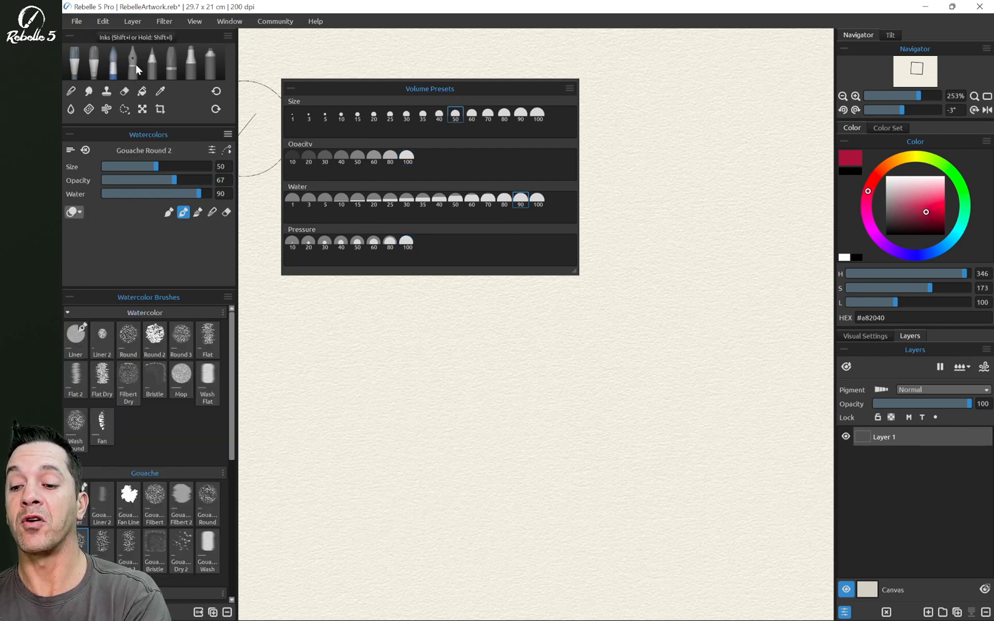
scroll("down", 3)
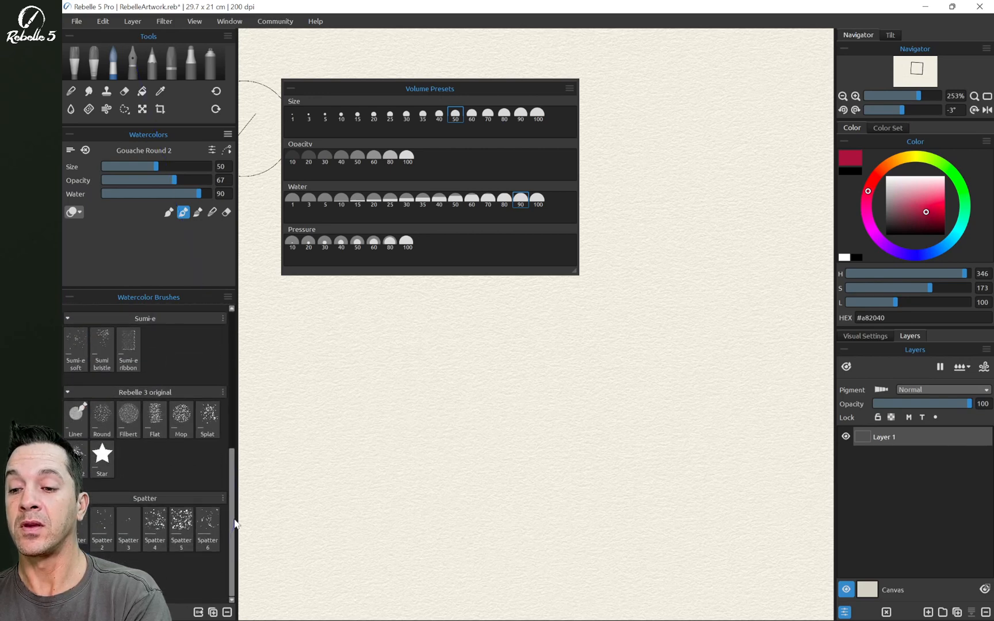
left_click(228, 297)
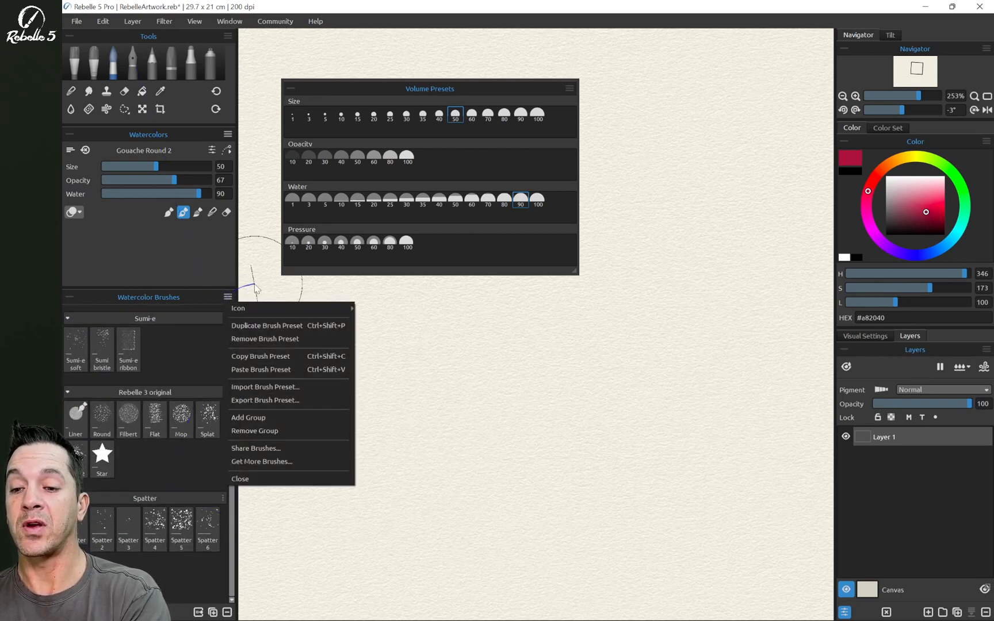
mouse_move(283, 424)
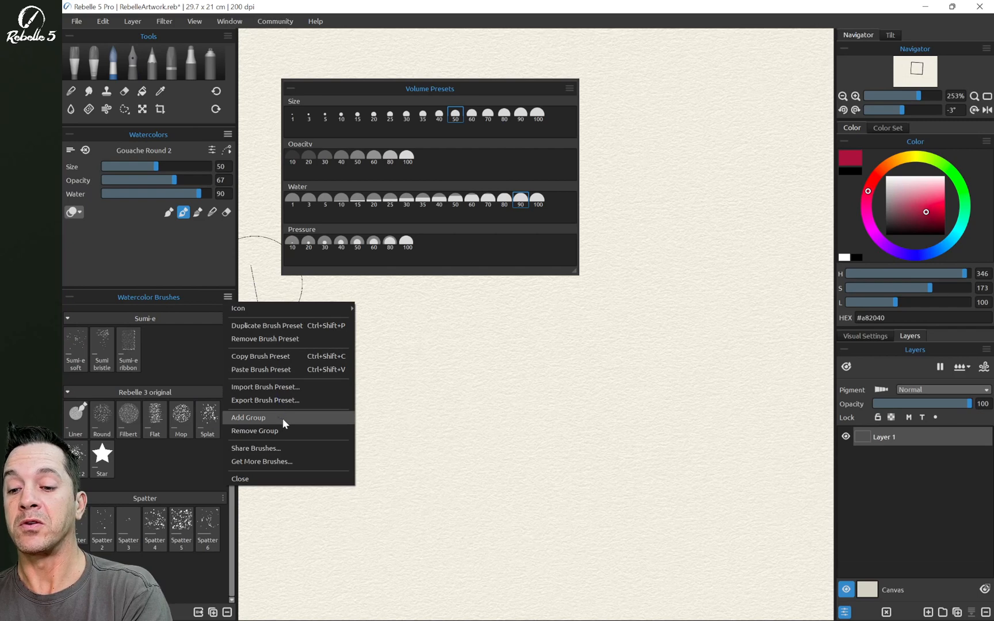
left_click(249, 418)
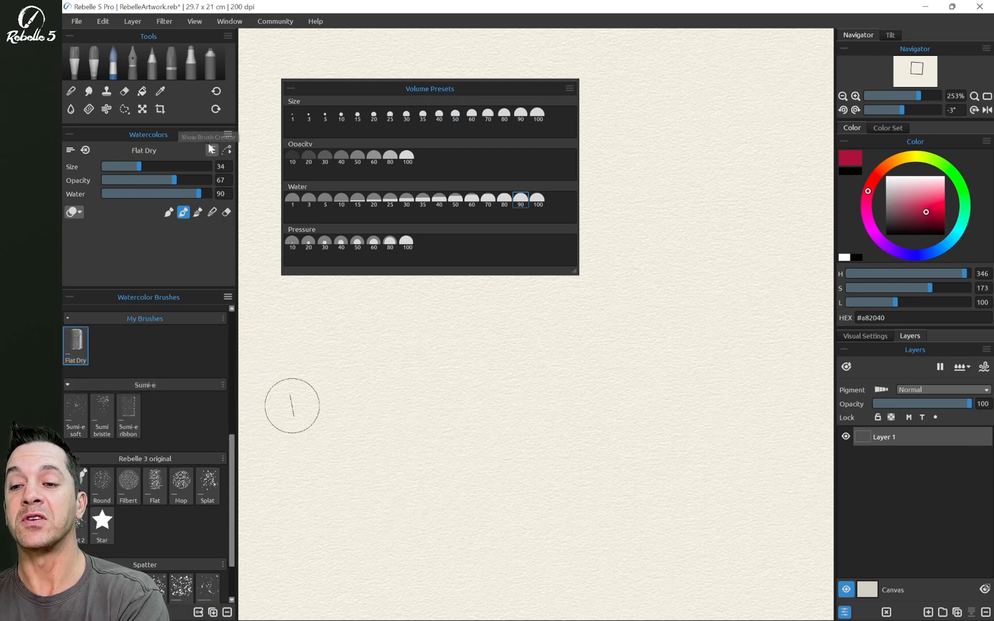
Step: Show the Brush Creator for the copied Flat Dry brush and scroll through its shape, grain and canvas settings
left_click(212, 151)
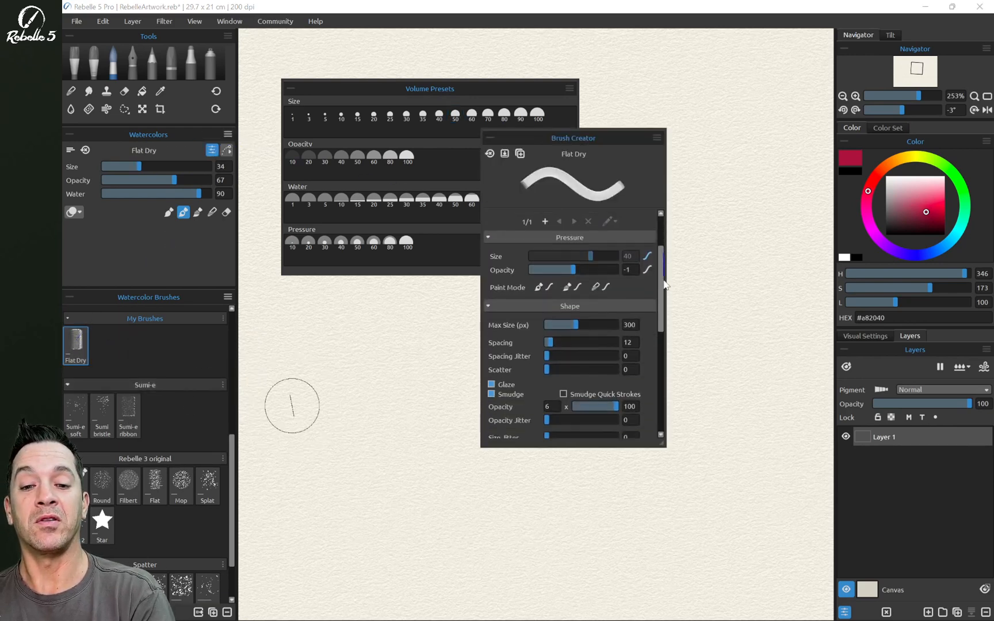
scroll("down", 3)
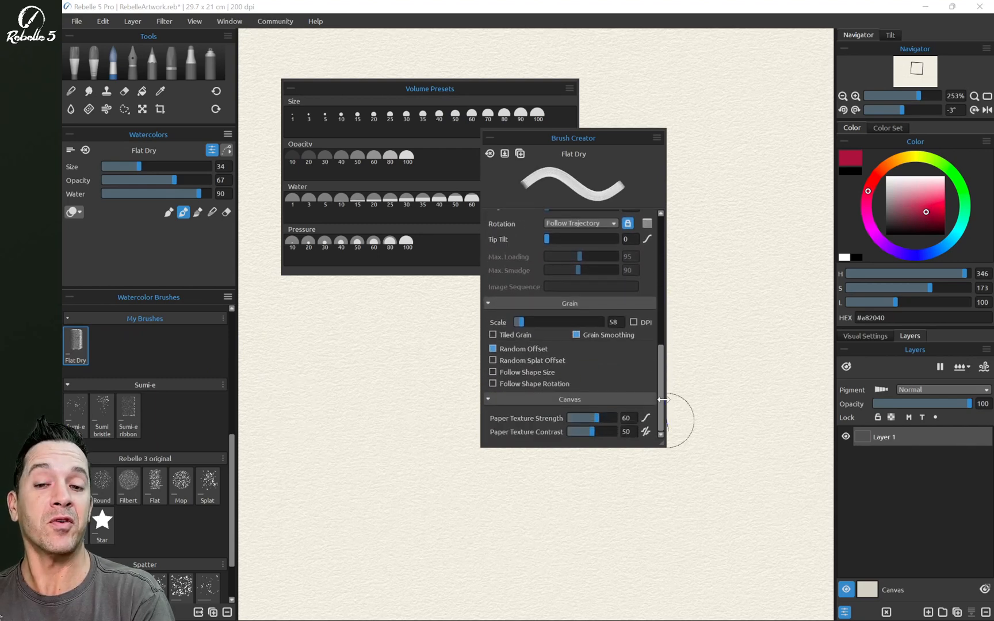
mouse_move(660, 359)
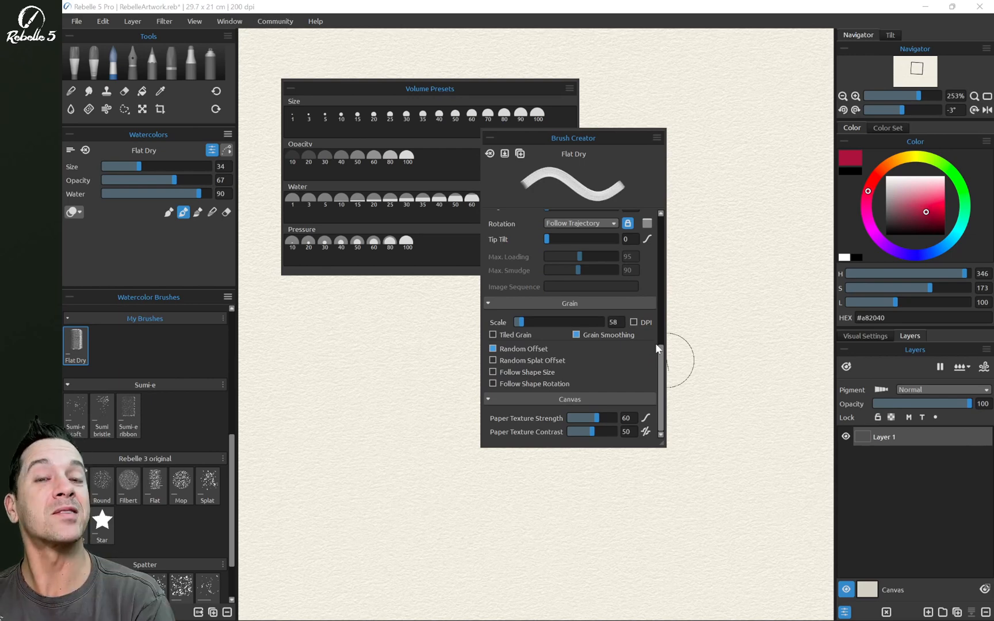
mouse_move(663, 360)
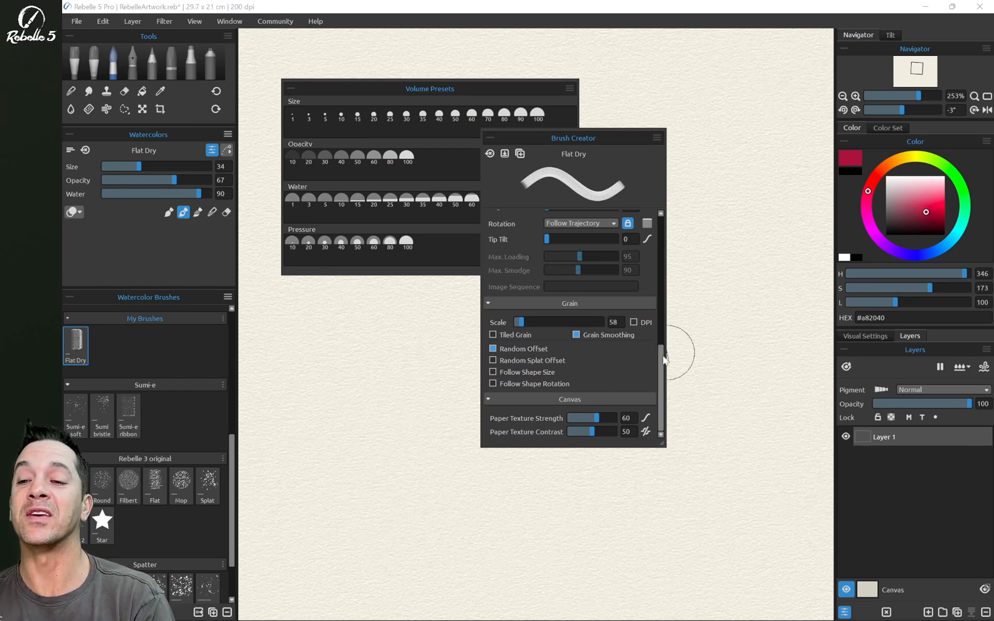